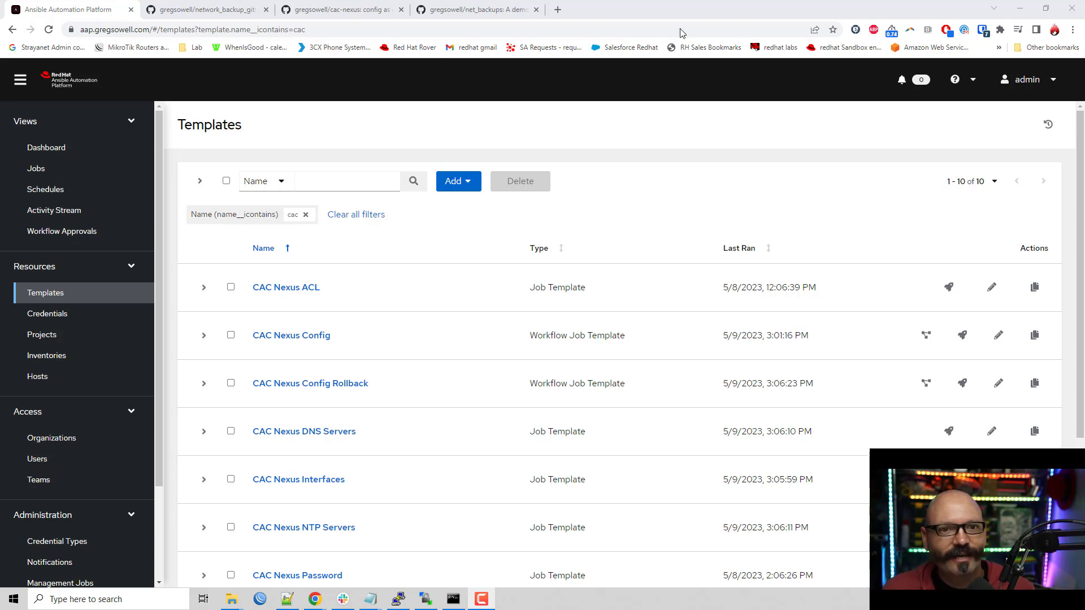
Open the nexus9k3 backup file in net_backups and scroll through its configuration
{"action": "left_click", "coordinate": [476, 9]}
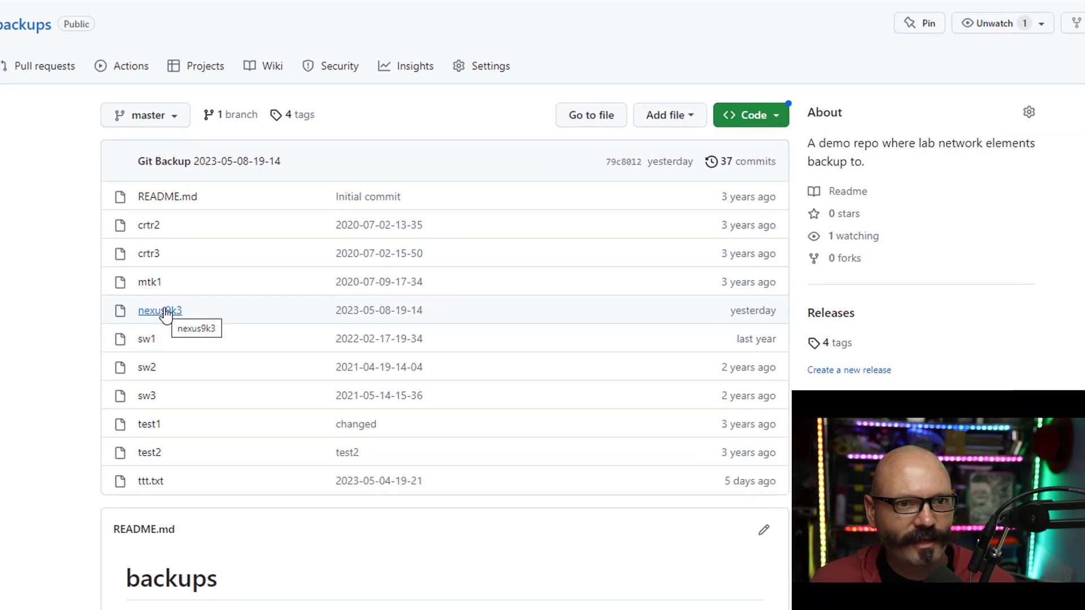
{"action": "left_click", "coordinate": [159, 311]}
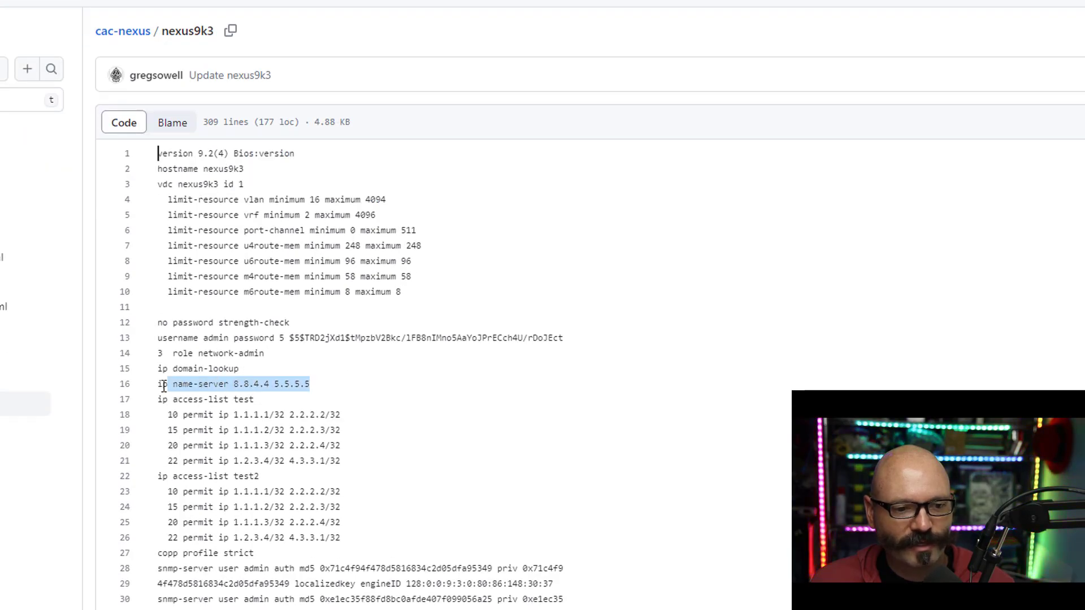
{"action": "scroll", "scroll_direction": "down", "scroll_amount": 3}
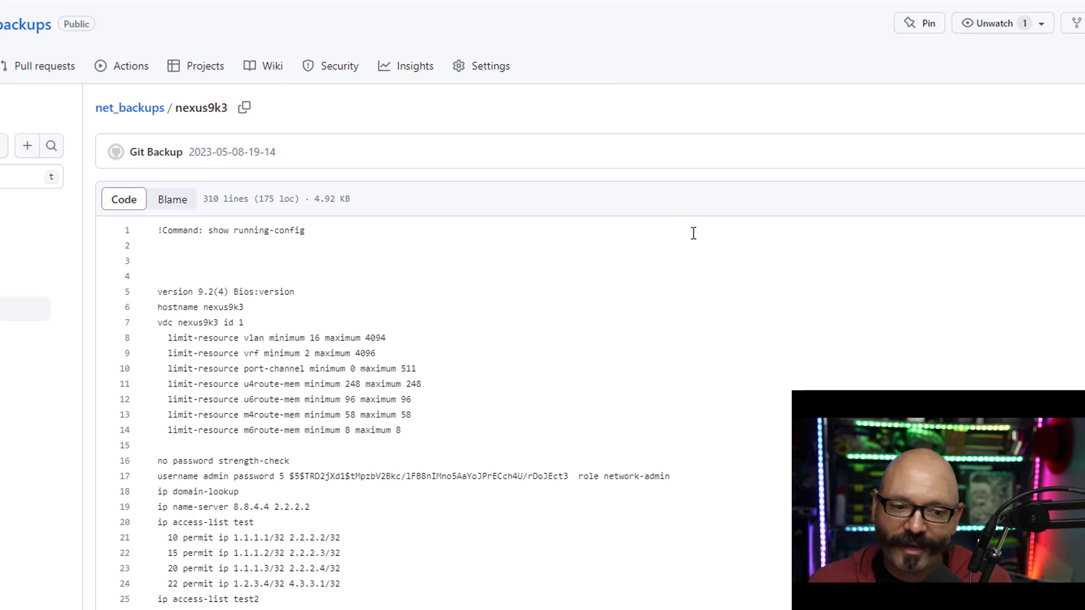
{"action": "mouse_move", "coordinate": [669, 230]}
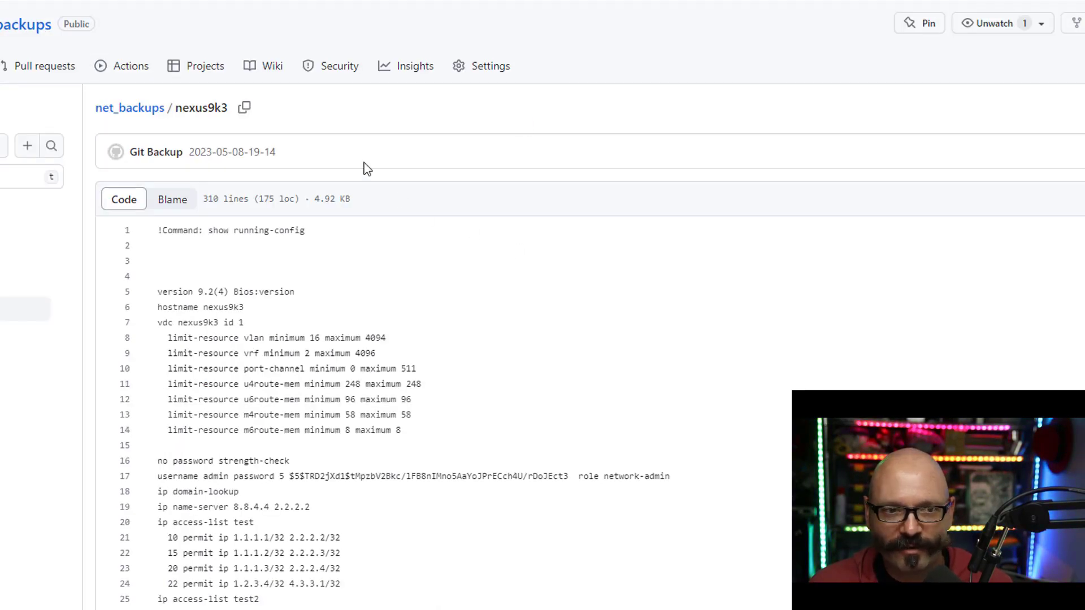
{"action": "mouse_move", "coordinate": [770, 252]}
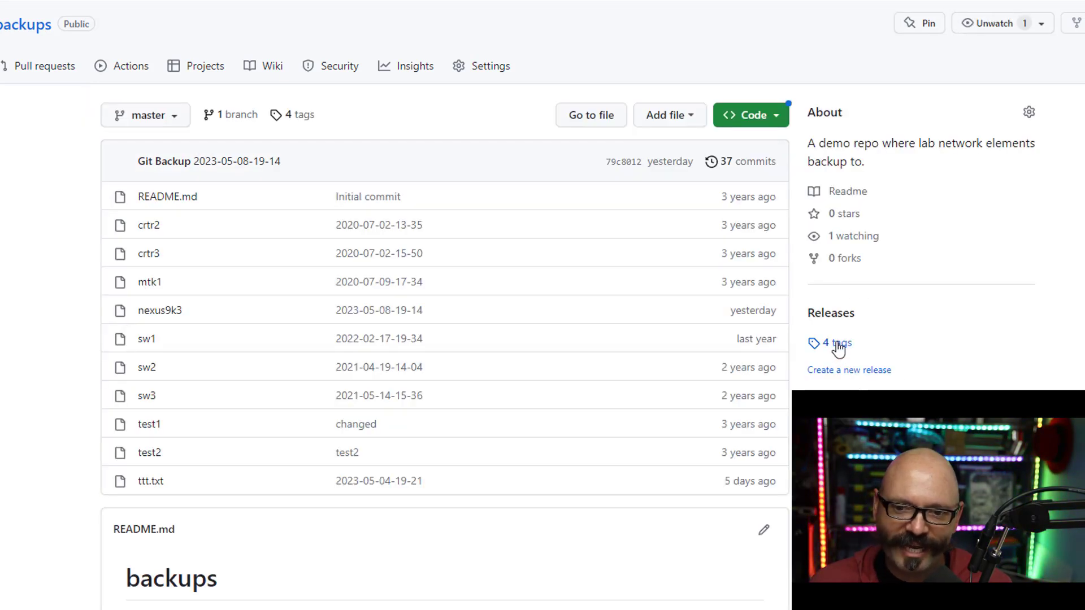
Open the net_backups Tags page listing the four dated backup tags
{"action": "left_click", "coordinate": [830, 343]}
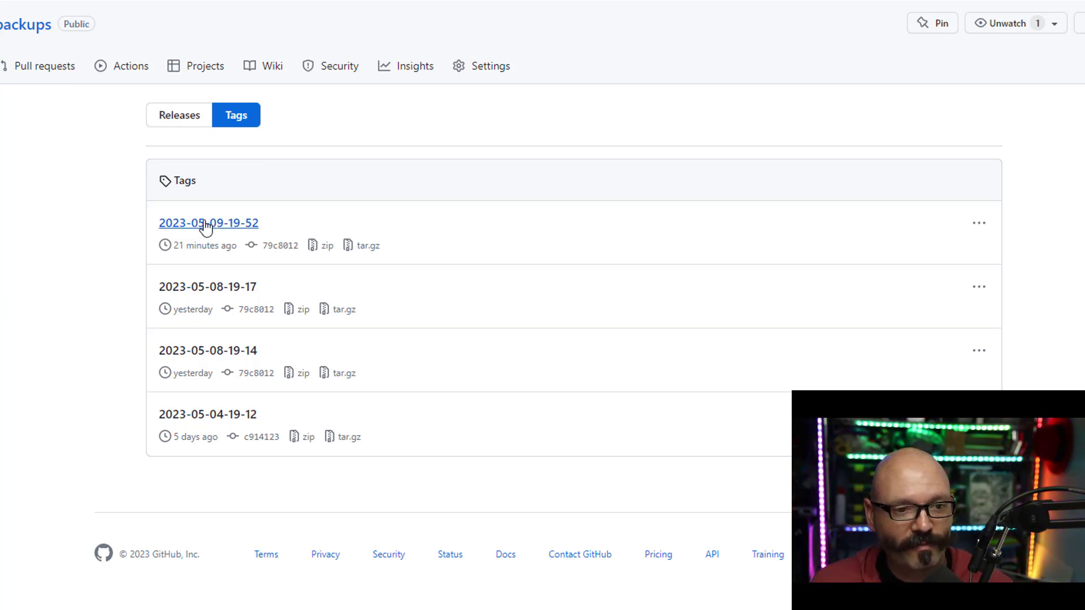
{"action": "mouse_move", "coordinate": [207, 286]}
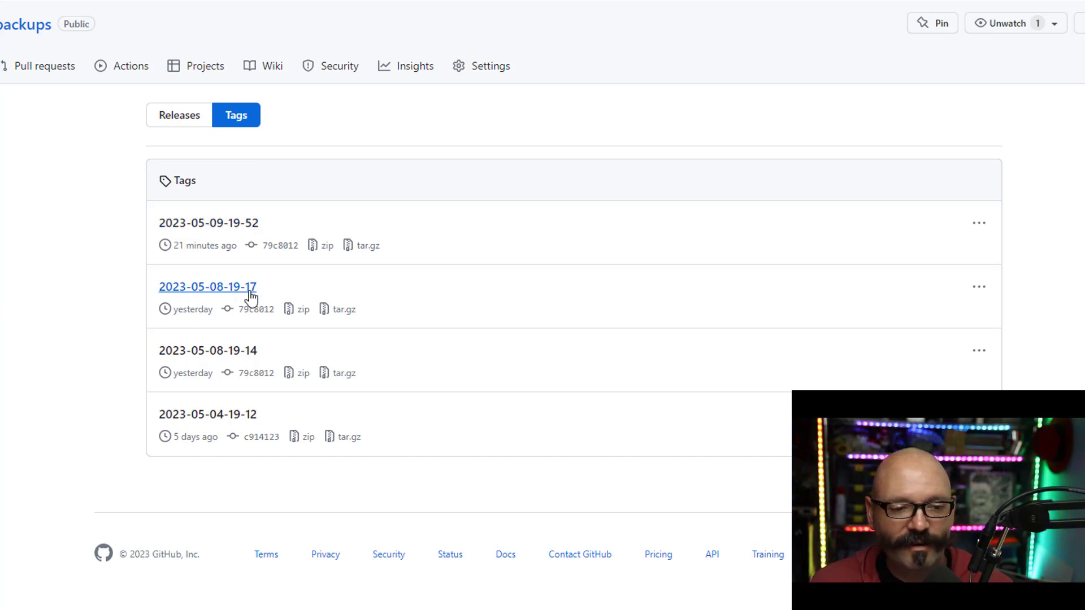
{"action": "mouse_move", "coordinate": [40, 293]}
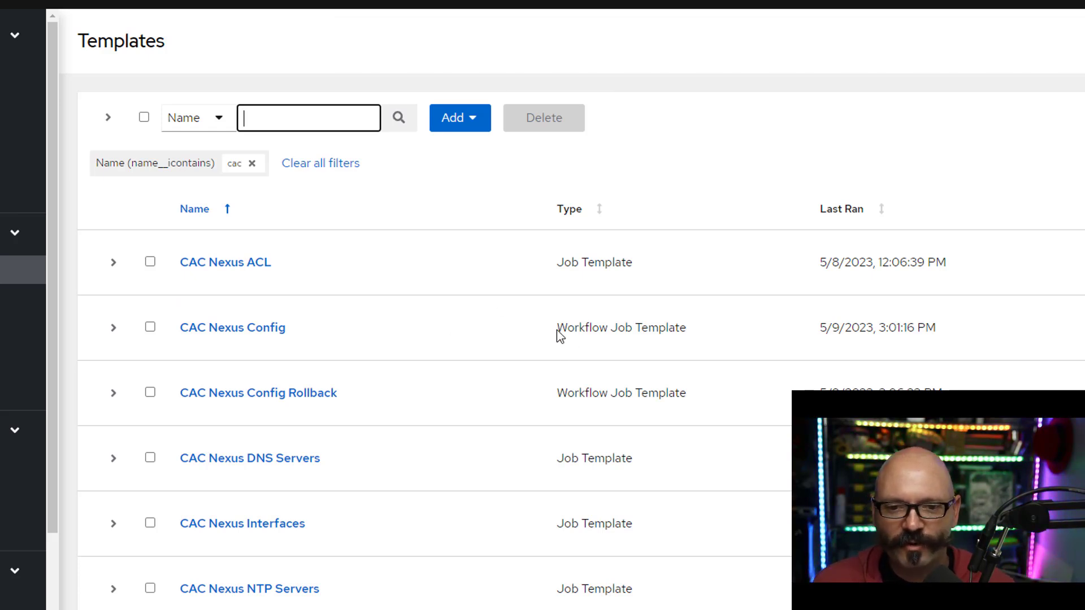
{"action": "scroll", "scroll_direction": "down", "scroll_amount": 3}
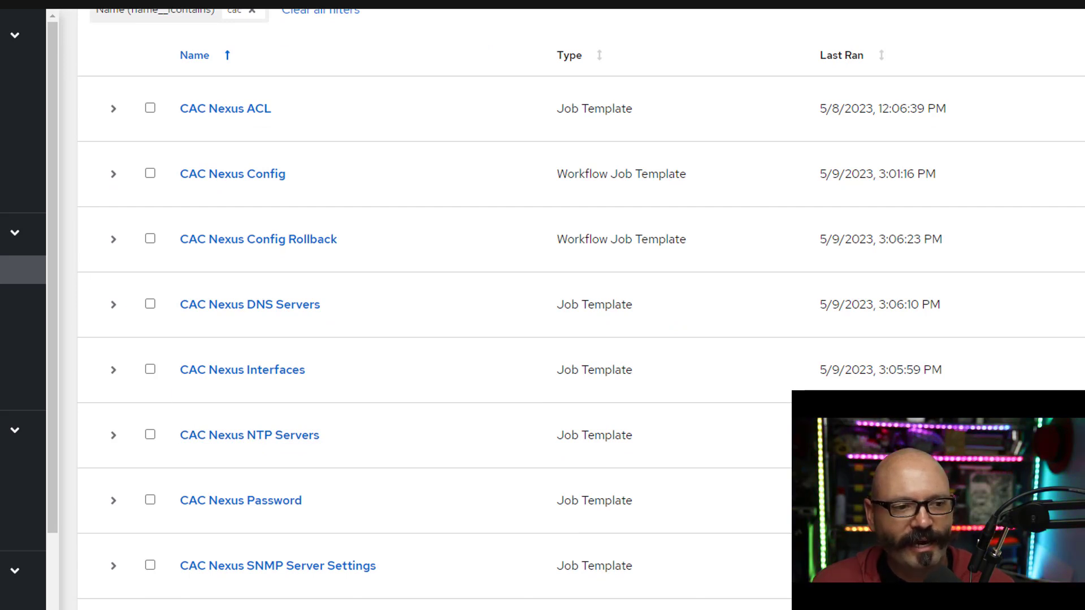
{"action": "double_click", "coordinate": [585, 370]}
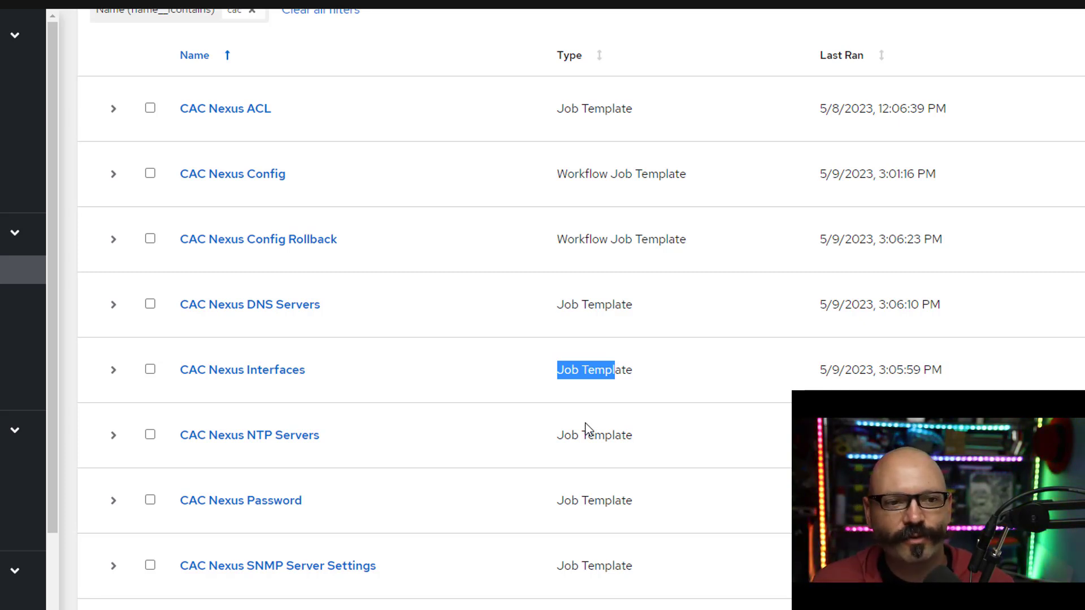
{"action": "mouse_move", "coordinate": [225, 108]}
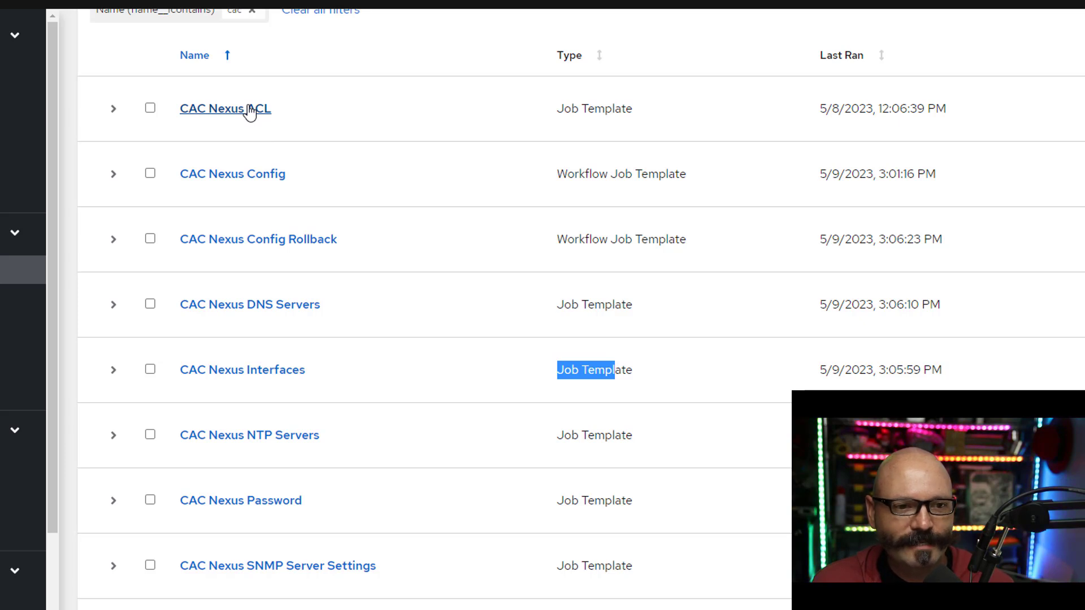
{"action": "mouse_move", "coordinate": [309, 323]}
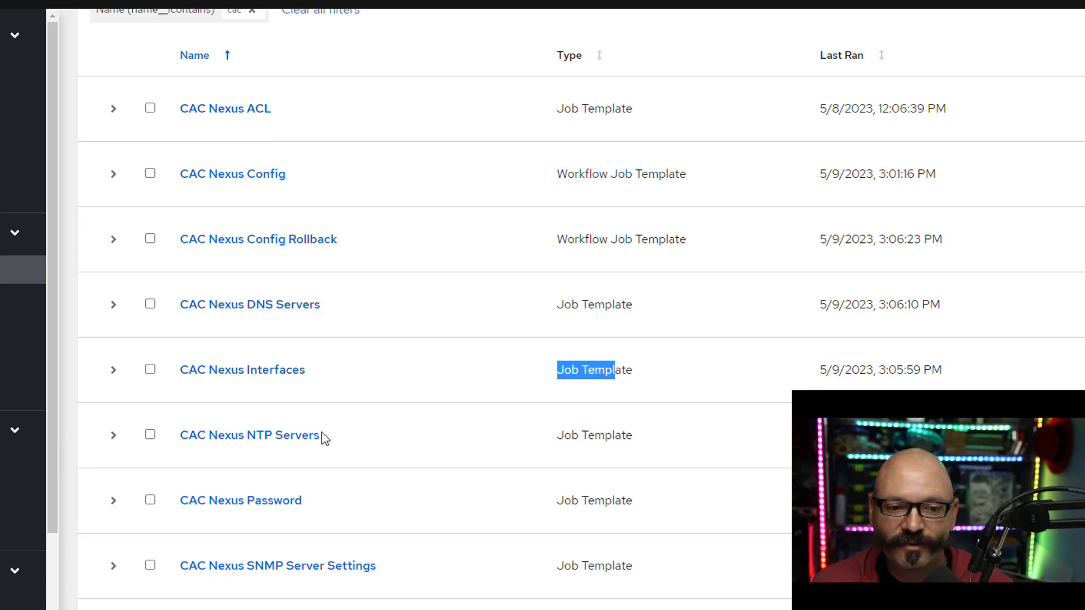
{"action": "mouse_move", "coordinate": [579, 494]}
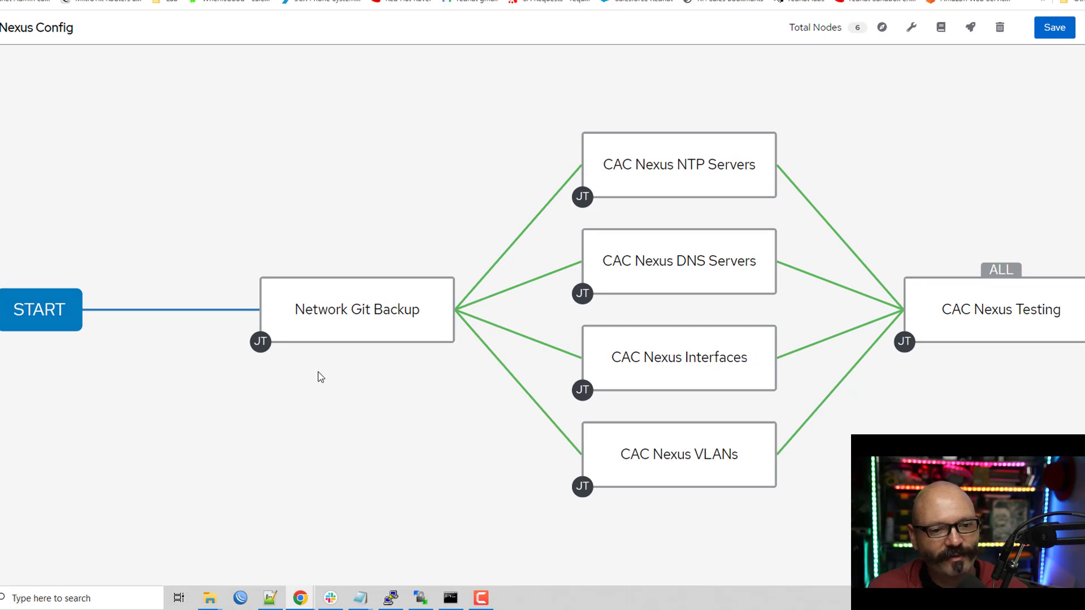
{"action": "mouse_move", "coordinate": [679, 261]}
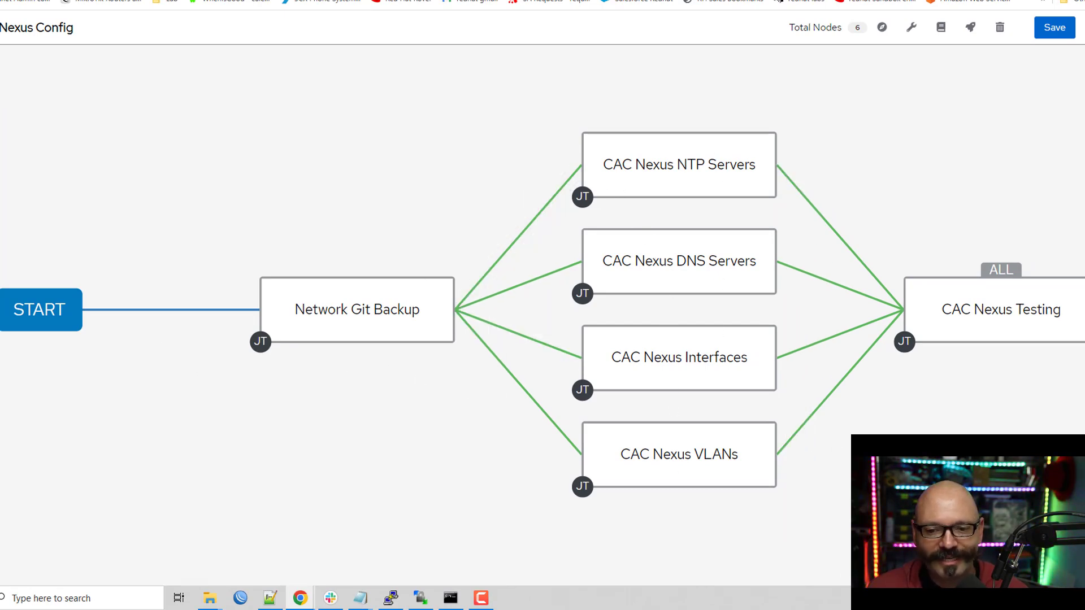
{"action": "mouse_move", "coordinate": [412, 457]}
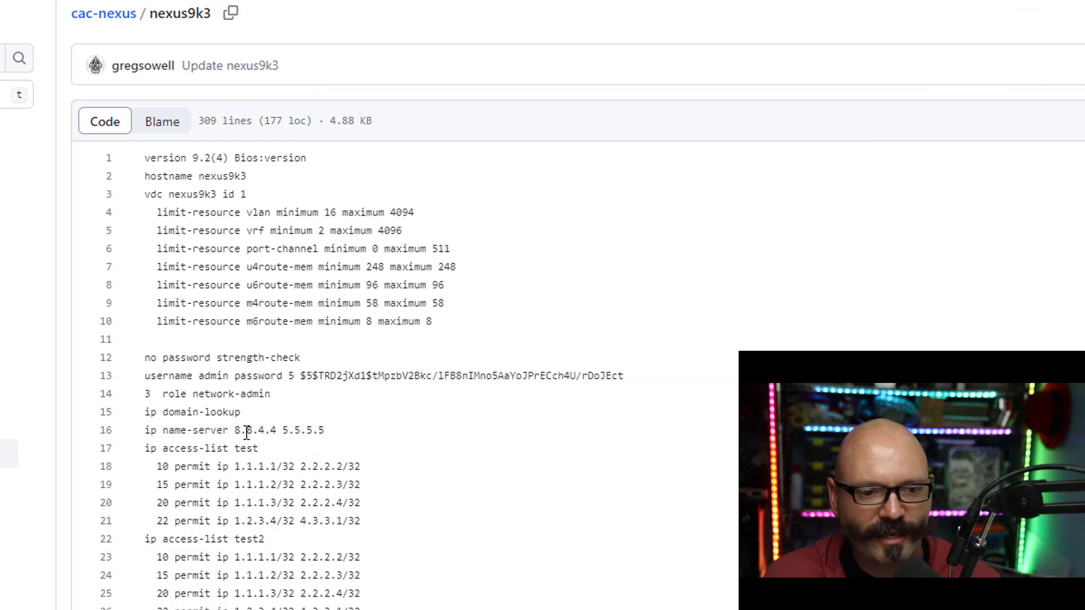
{"action": "mouse_move", "coordinate": [394, 434]}
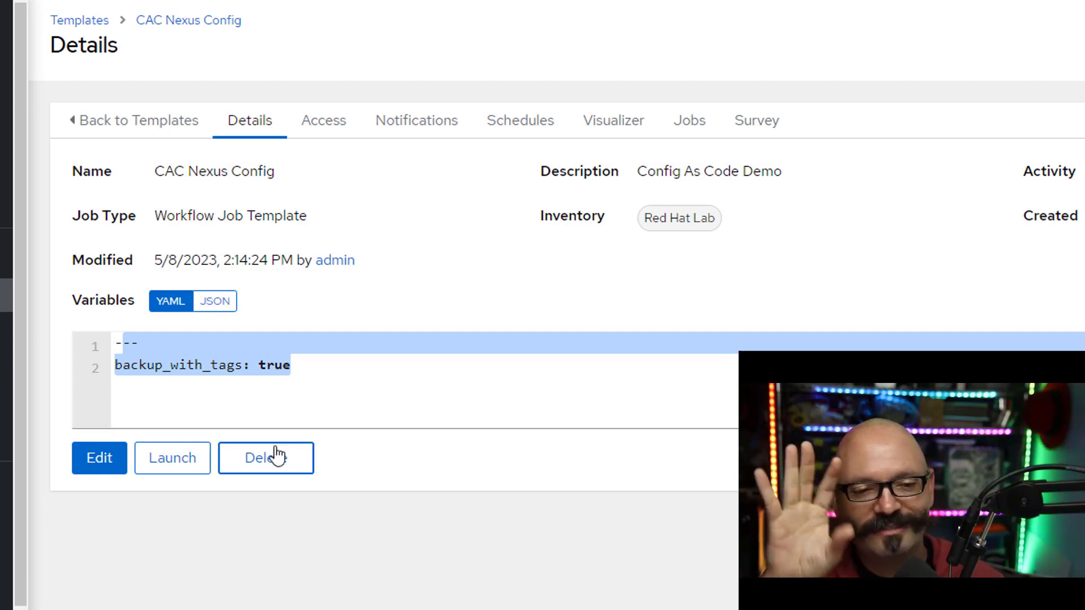
{"action": "mouse_move", "coordinate": [184, 518]}
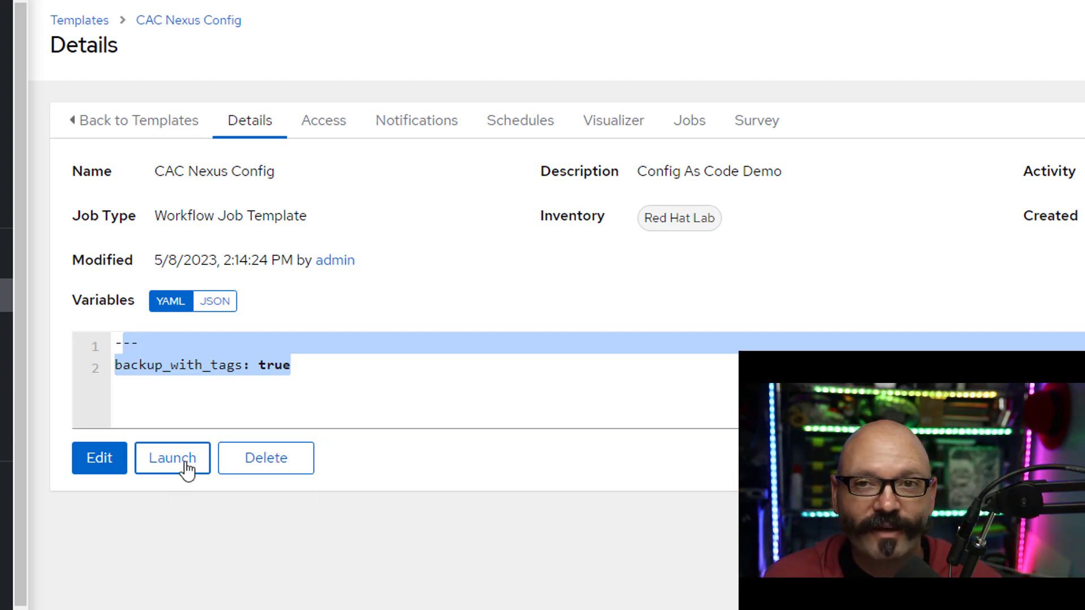
Launch CAC Nexus Config to bring up its survey with the cac-nexus Config Repo
{"action": "left_click", "coordinate": [173, 458]}
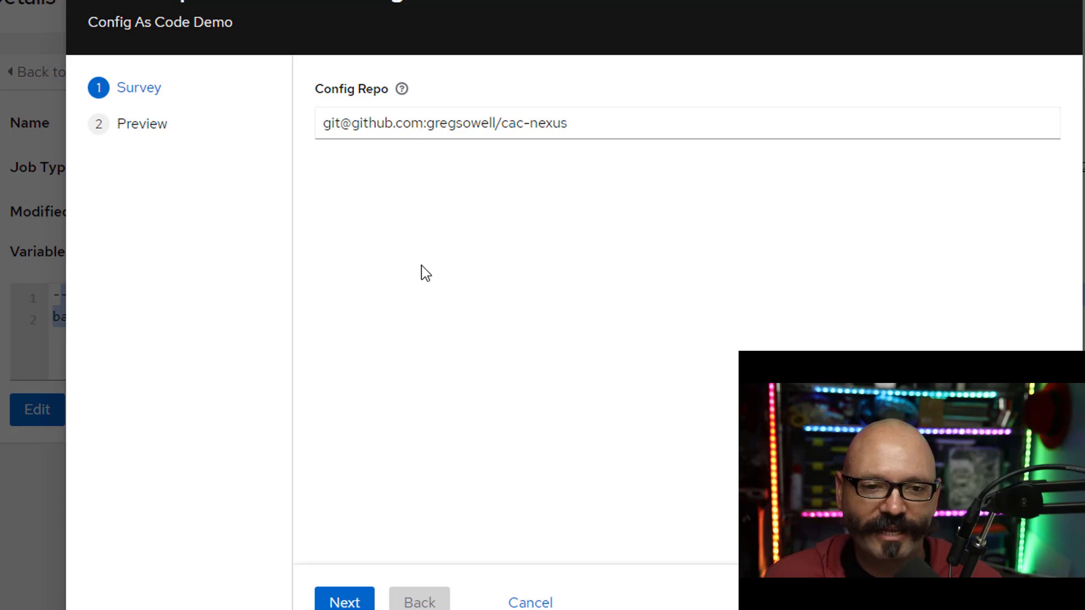
Run CAC Nexus Config with the default cac-nexus repo through preview
{"action": "left_click", "coordinate": [344, 601]}
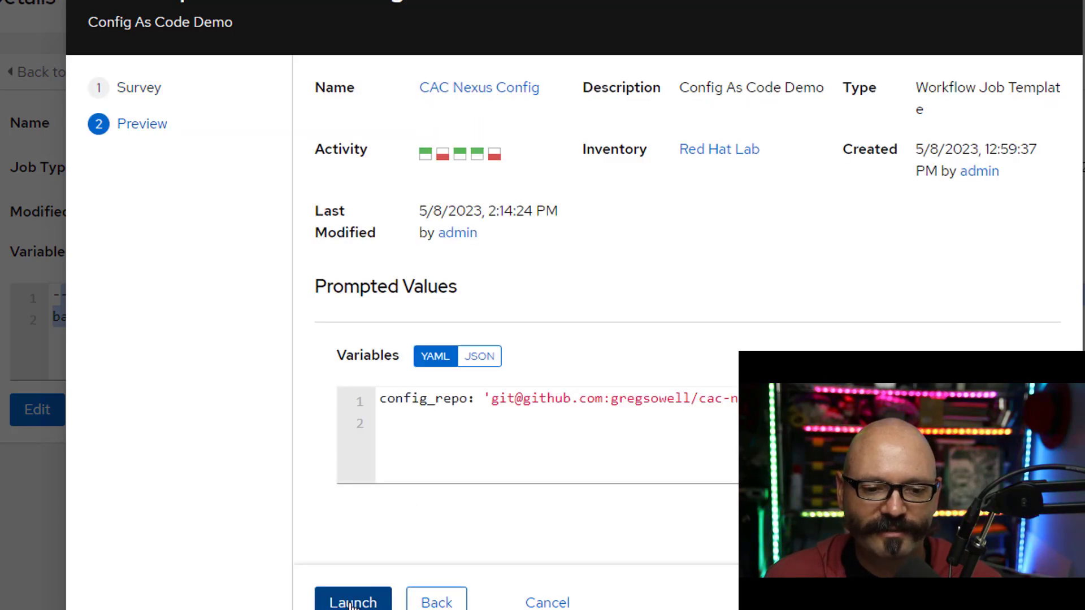
{"action": "left_click", "coordinate": [352, 600]}
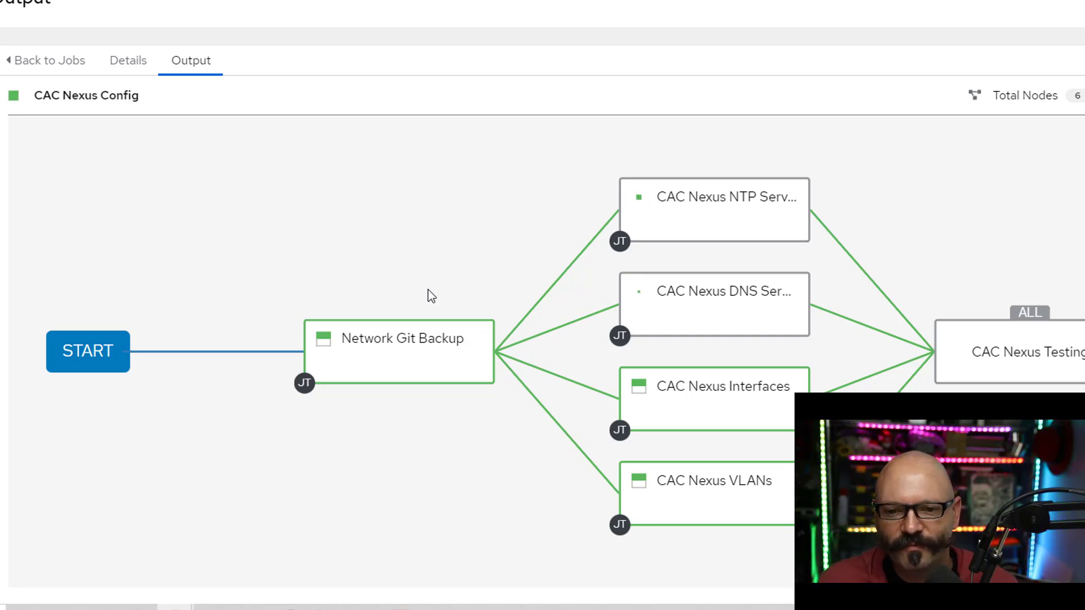
{"action": "mouse_move", "coordinate": [373, 359]}
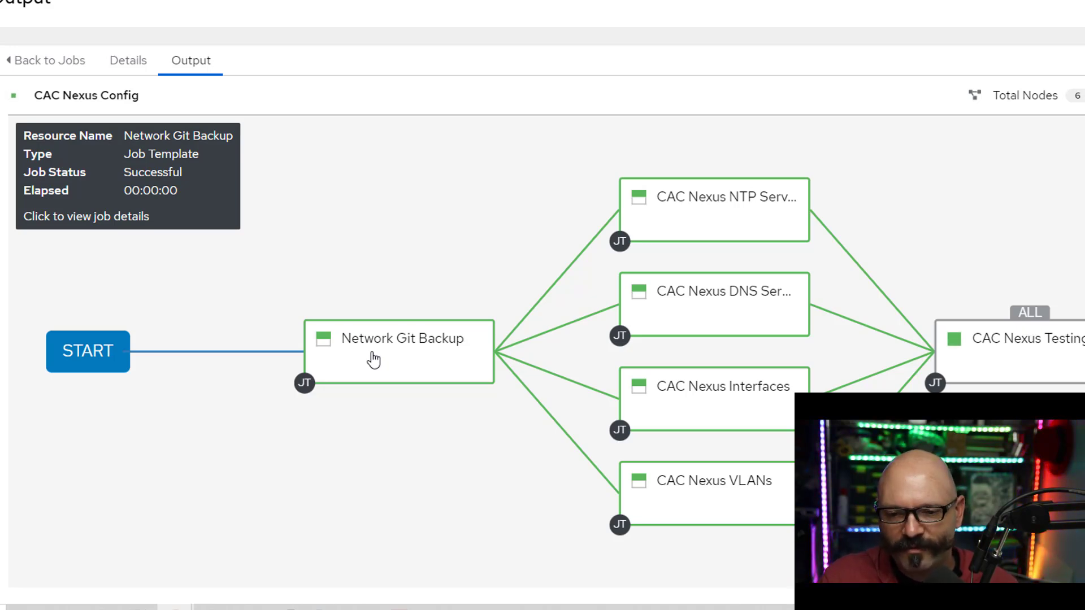
{"action": "mouse_move", "coordinate": [637, 148]}
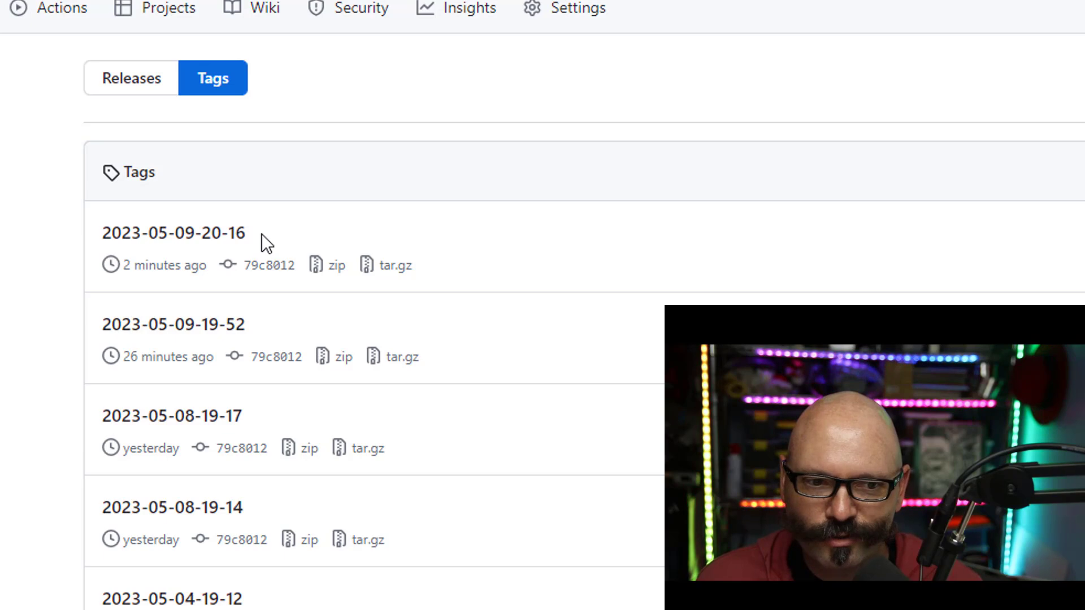
{"action": "double_click", "coordinate": [173, 232]}
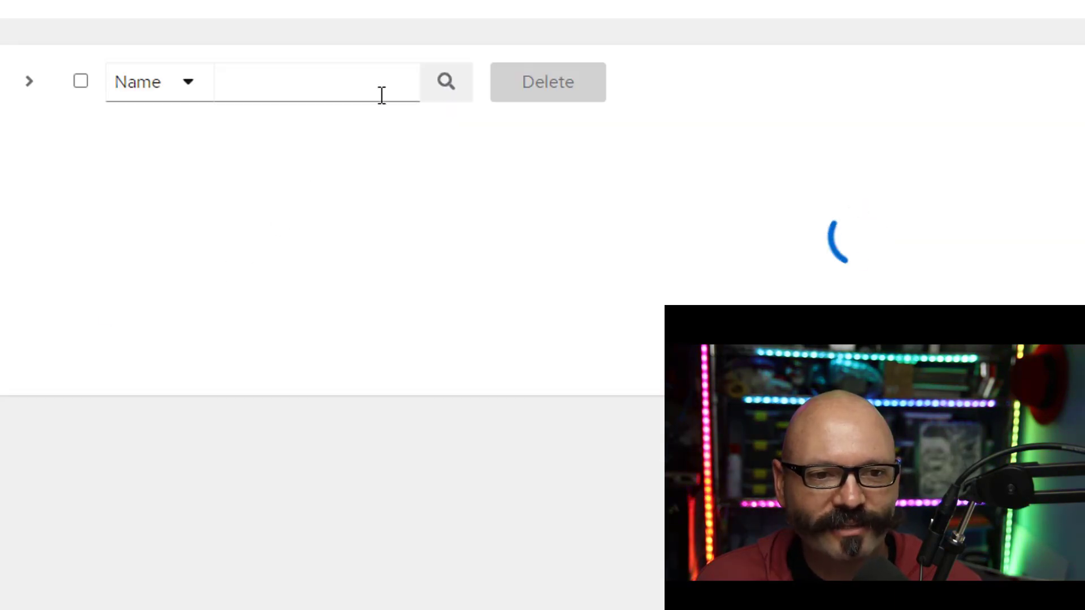
Search Templates for 'ca' to find CAC Nexus Config Rollback
{"action": "type", "text": "ca"}
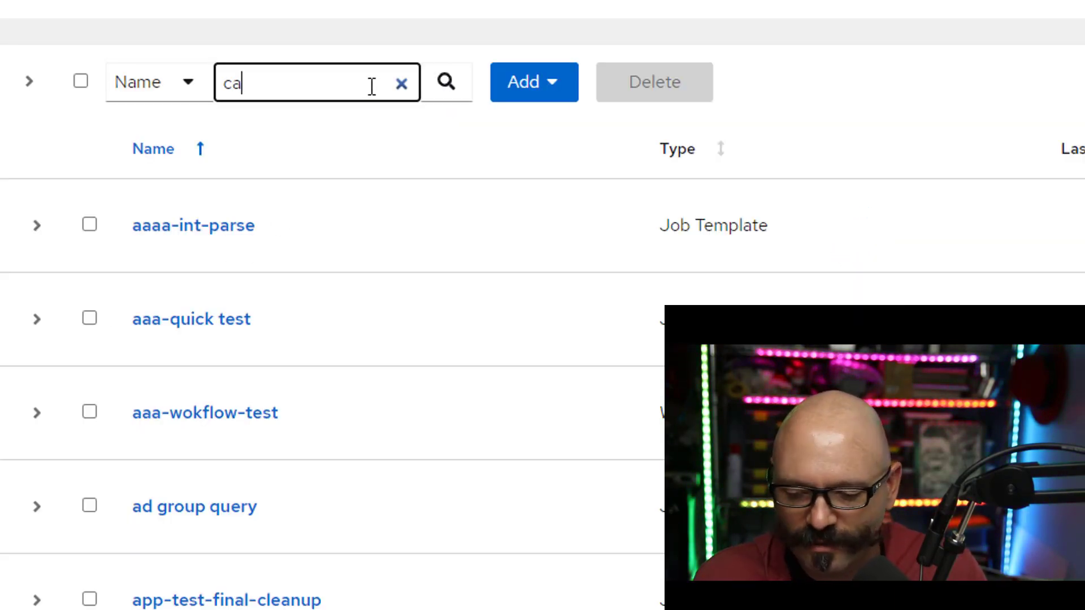
{"action": "left_click", "coordinate": [445, 81]}
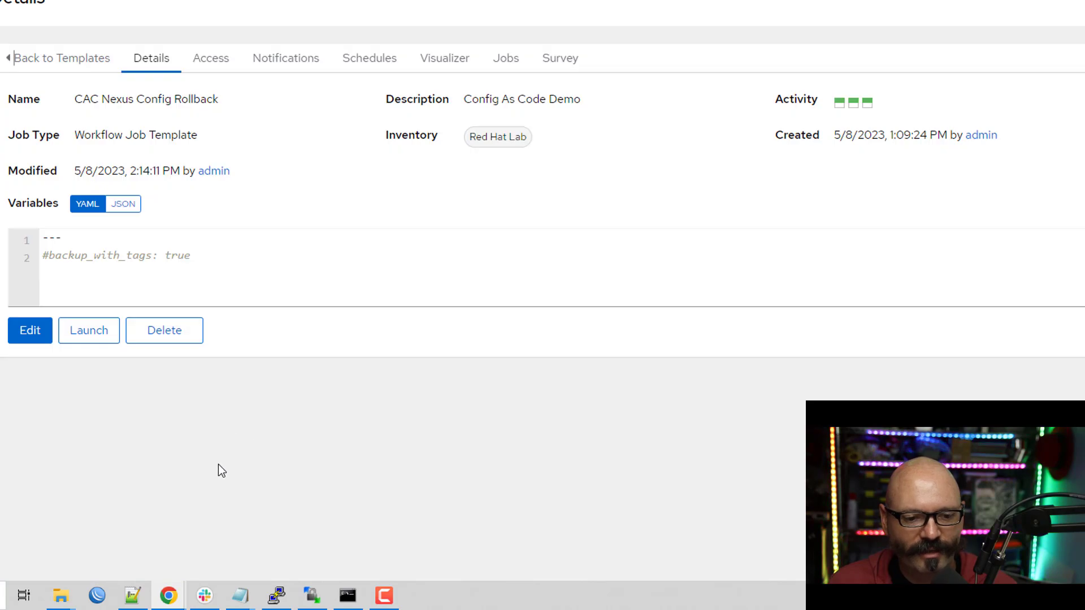
{"action": "left_click", "coordinate": [89, 330]}
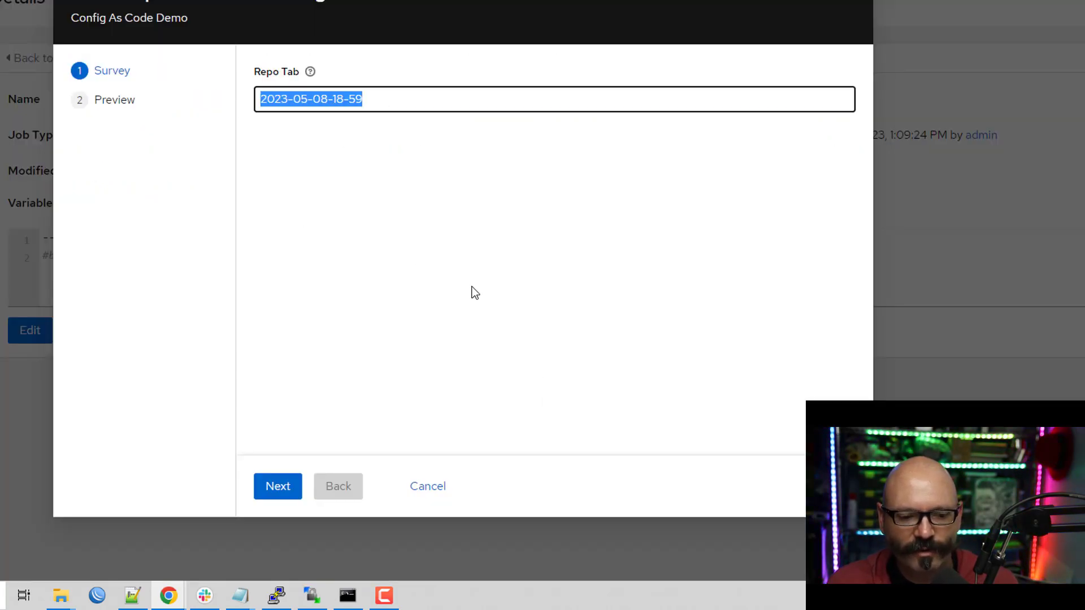
{"action": "type", "text": "2023-05-09-20-16"}
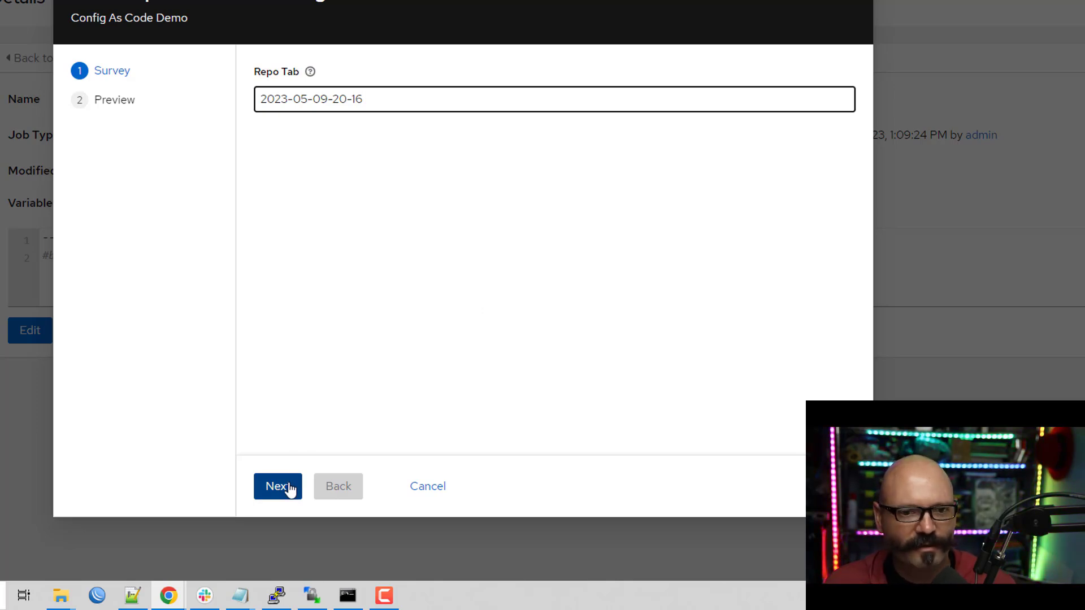
{"action": "left_click", "coordinate": [277, 486]}
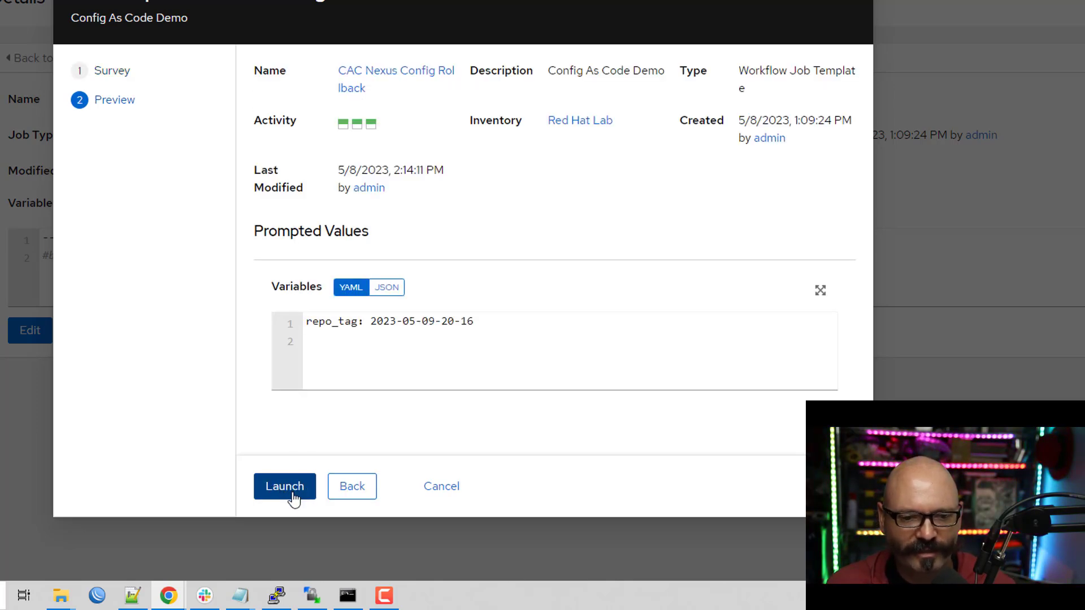
{"action": "left_click", "coordinate": [284, 486]}
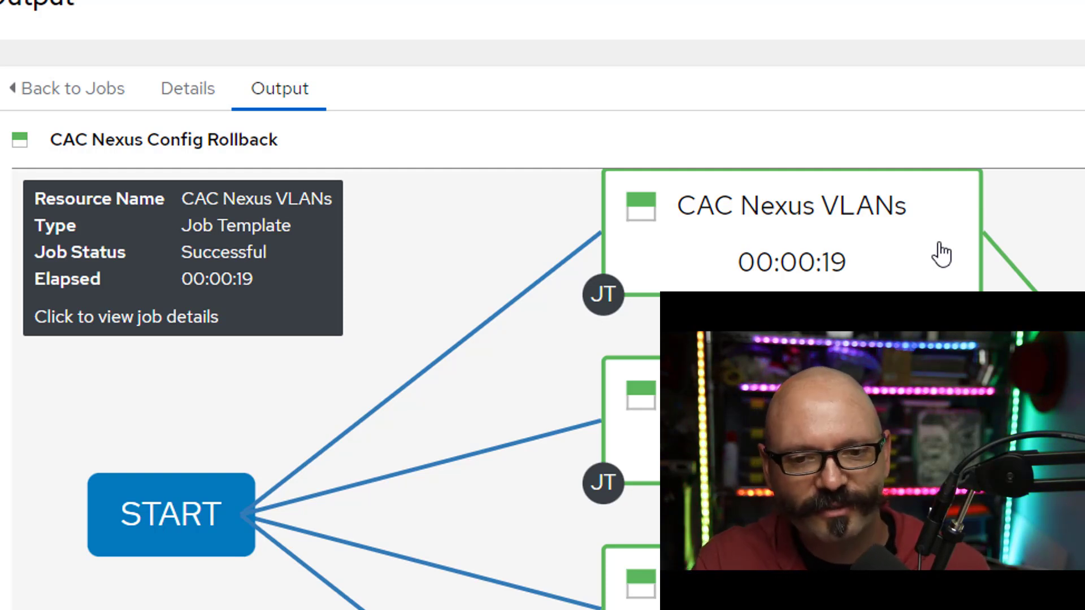
{"action": "mouse_move", "coordinate": [640, 57]}
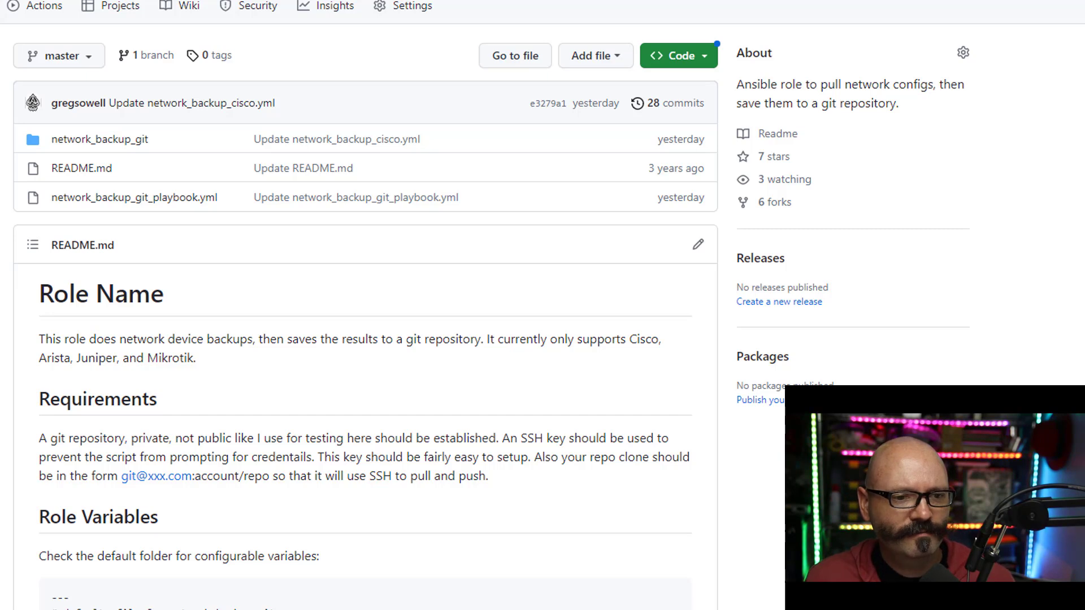
Open network_backup_git_playbook.yml to review vars like backup_with_tags: false for nexus9k3
{"action": "left_click", "coordinate": [135, 197]}
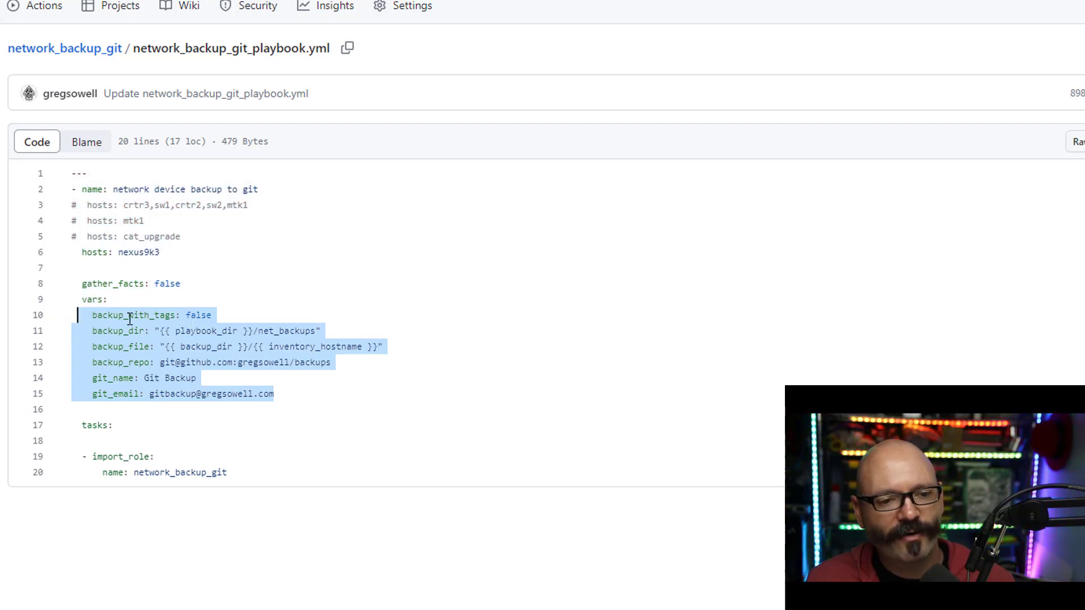
{"action": "left_click", "coordinate": [131, 315]}
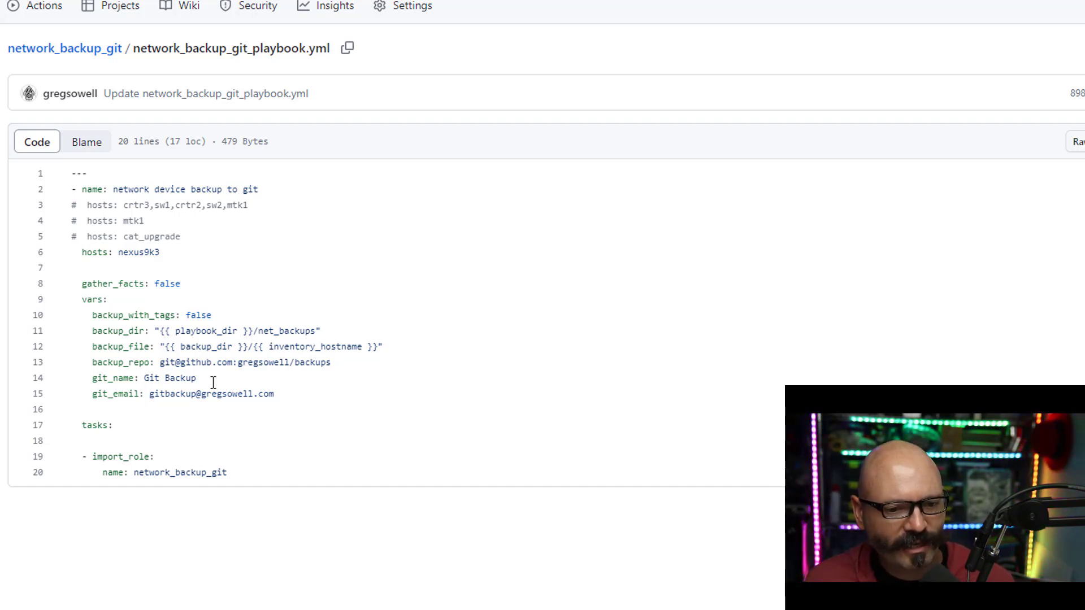
{"action": "mouse_move", "coordinate": [135, 478]}
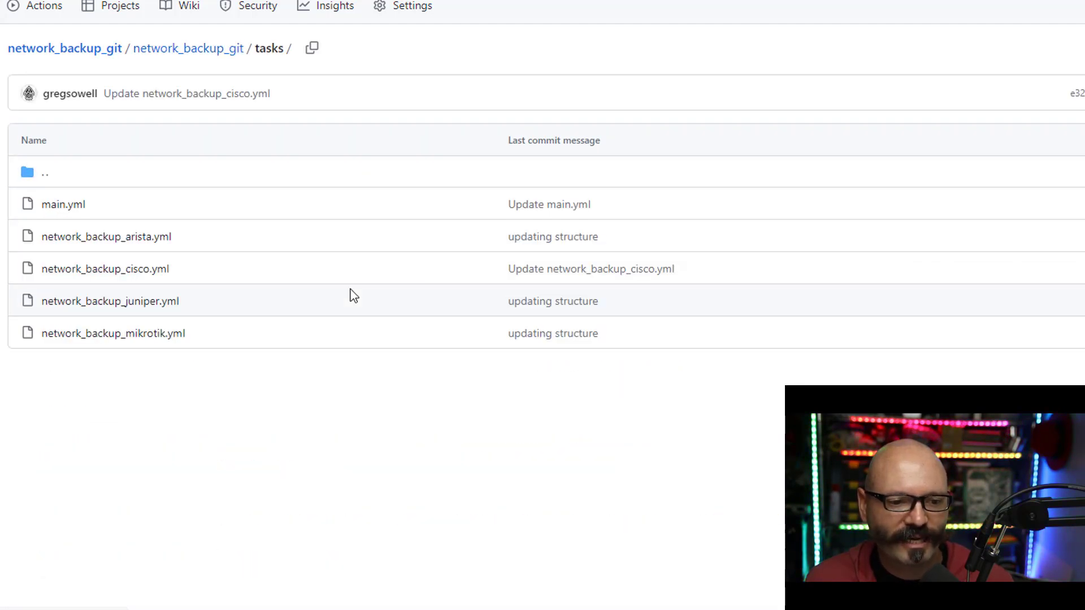
Open tasks main.yml, scroll the setup tasks, and highlight the /root/.ssh path
{"action": "left_click", "coordinate": [62, 204]}
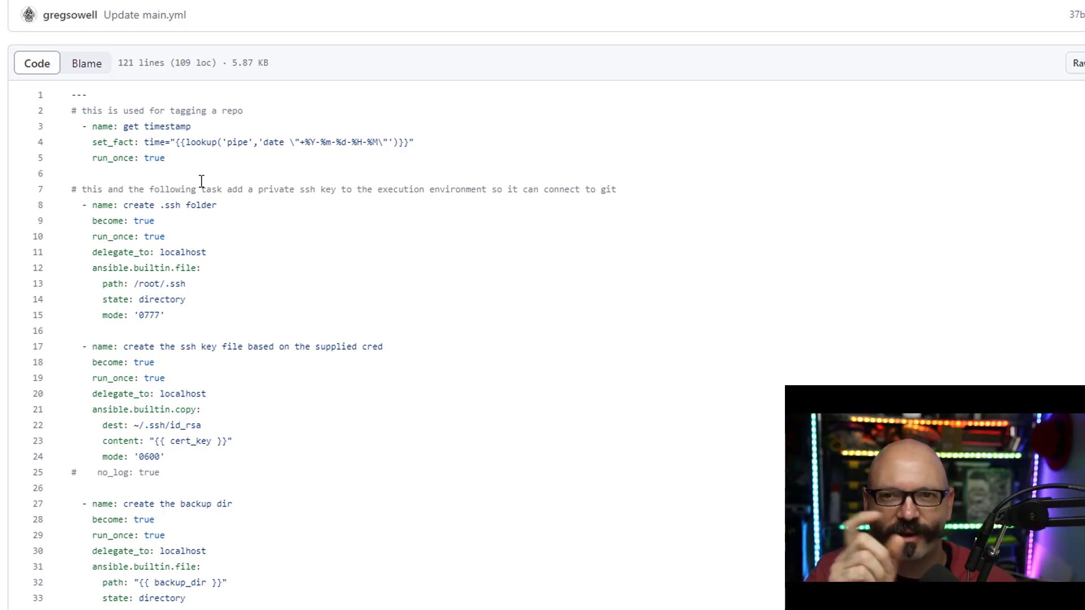
{"action": "scroll", "scroll_direction": "down", "scroll_amount": 3}
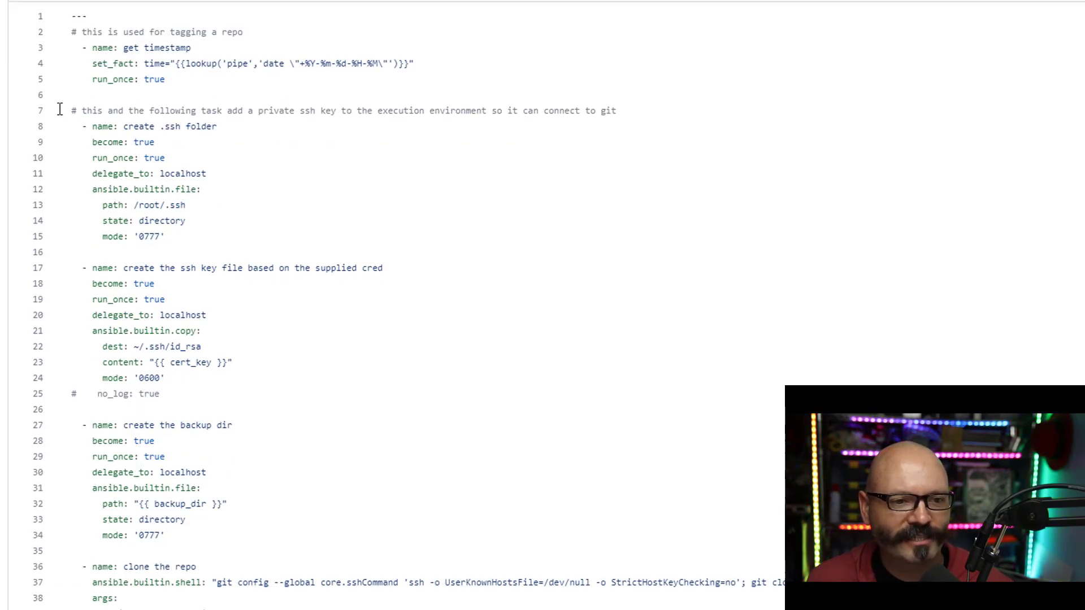
{"action": "left_click_drag", "start_coordinate": [66, 110], "coordinate": [160, 394]}
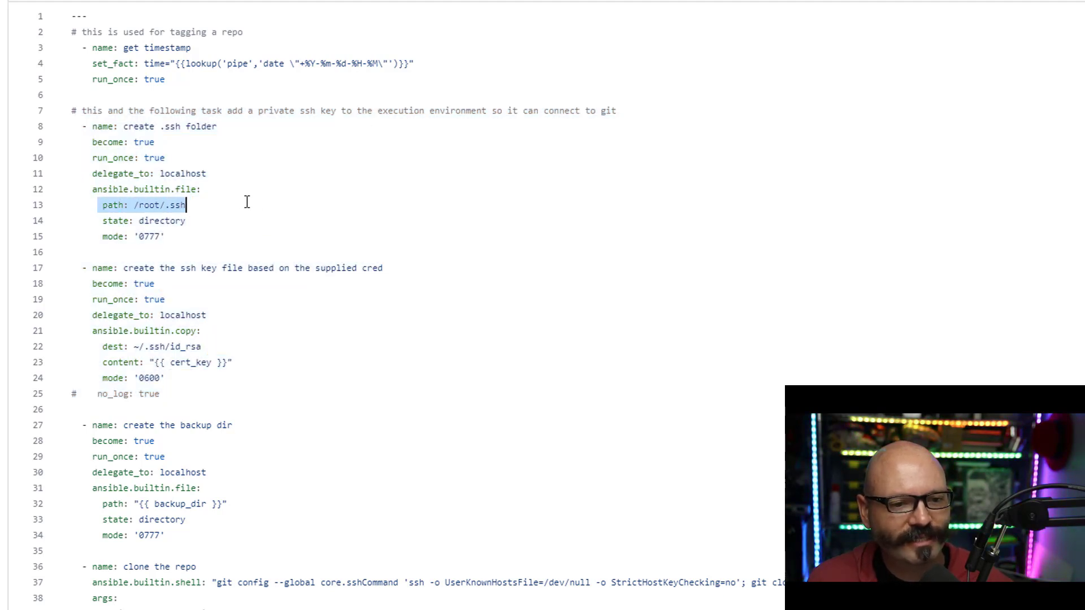
{"action": "mouse_move", "coordinate": [206, 233]}
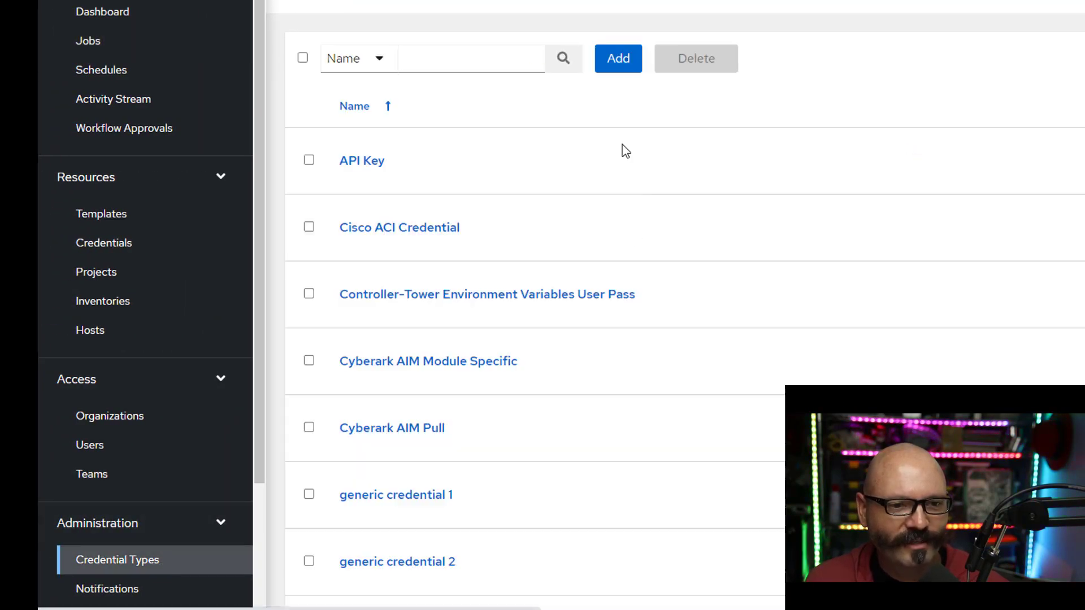
Filter credential types by 'ssh', open SSH Certificate Key, highlight supp_cert_key
{"action": "type", "text": "ssh"}
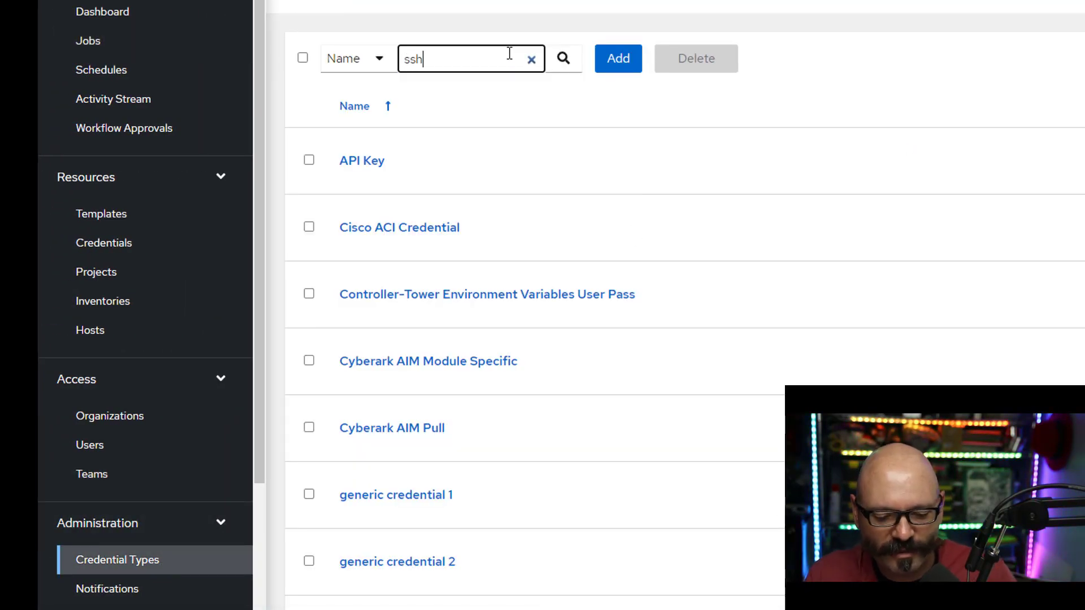
{"action": "left_click", "coordinate": [563, 59]}
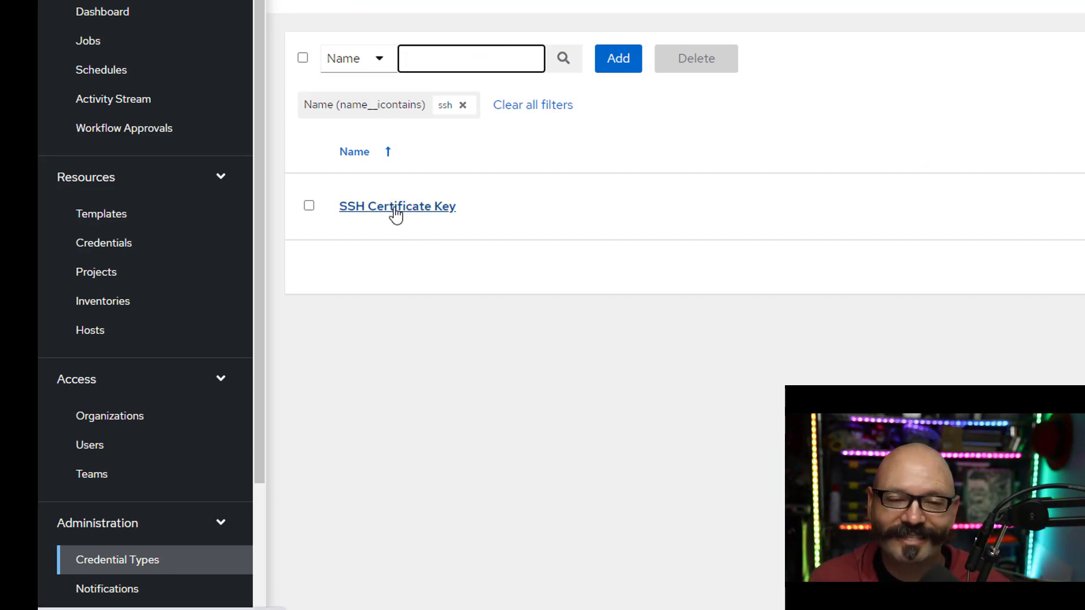
{"action": "left_click", "coordinate": [398, 206]}
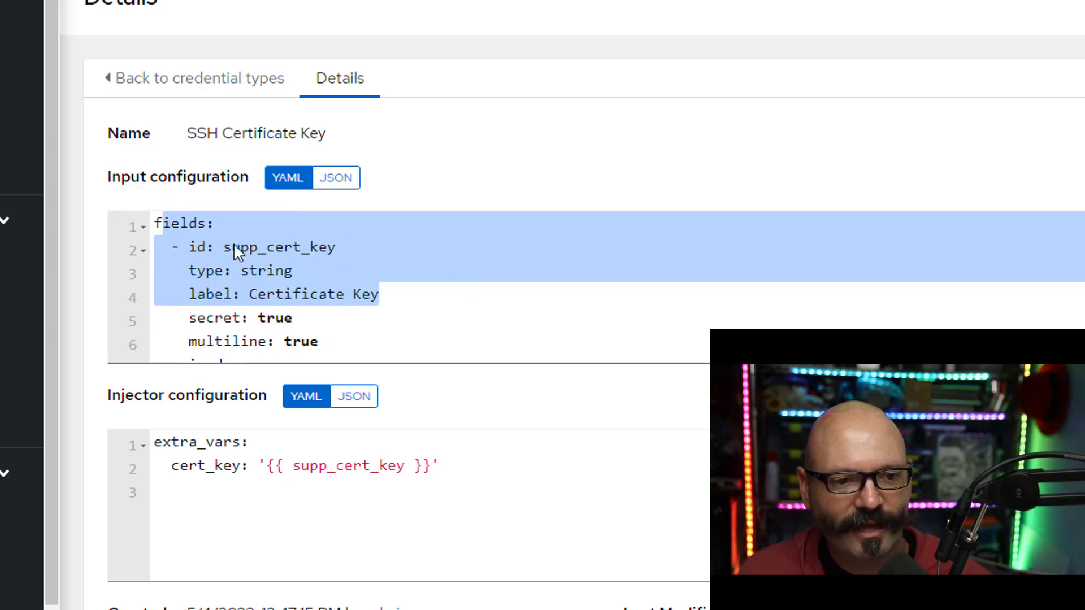
{"action": "double_click", "coordinate": [277, 270]}
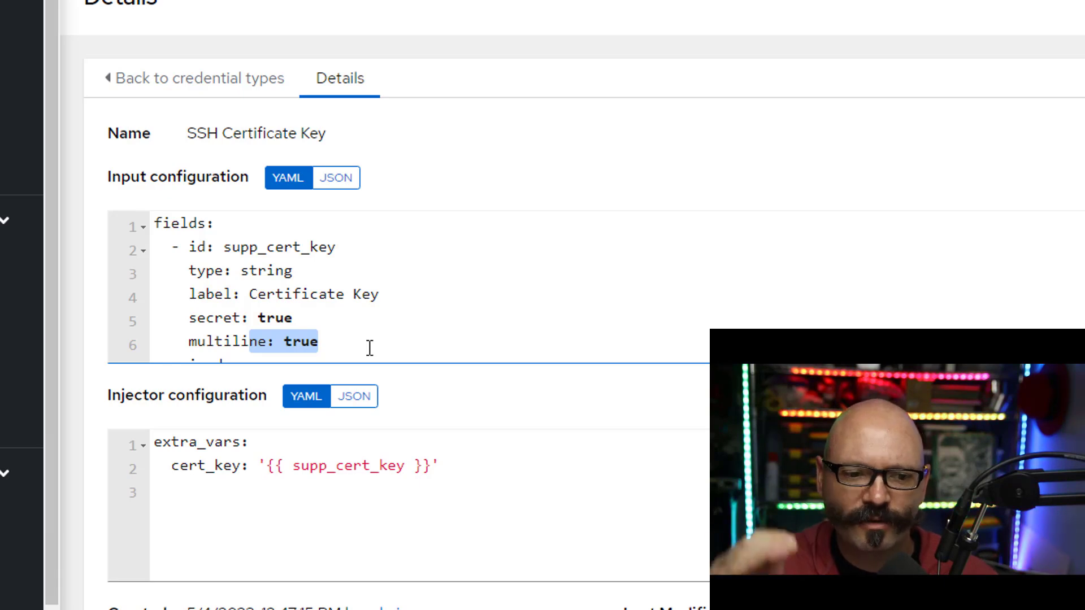
{"action": "mouse_move", "coordinate": [225, 476]}
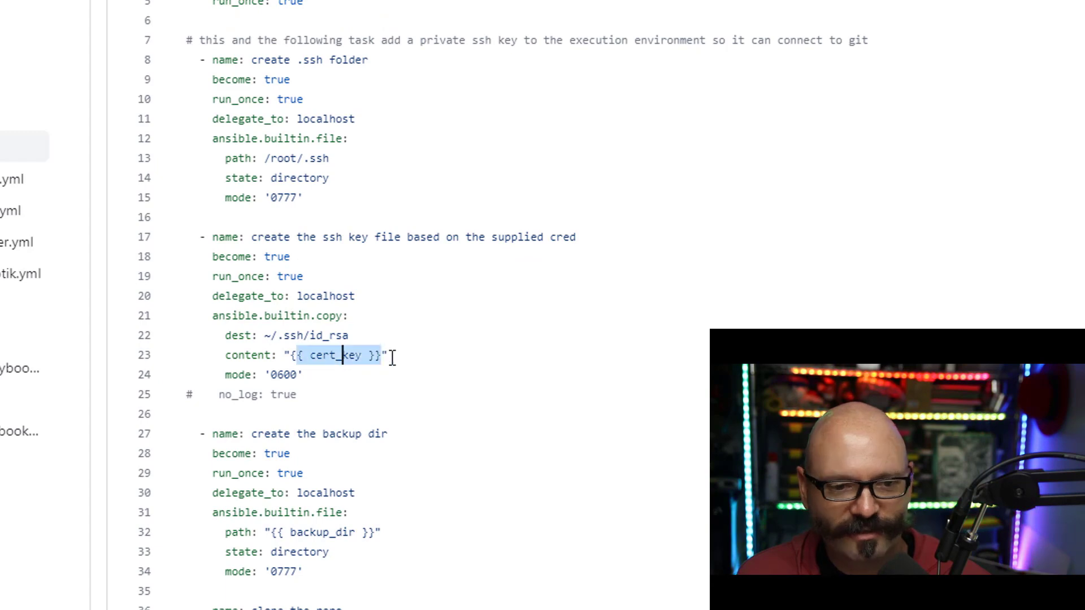
Scroll to the end of the backup role's tasks and return to the cac-nexus repository root
{"action": "scroll", "scroll_direction": "down", "scroll_amount": 3}
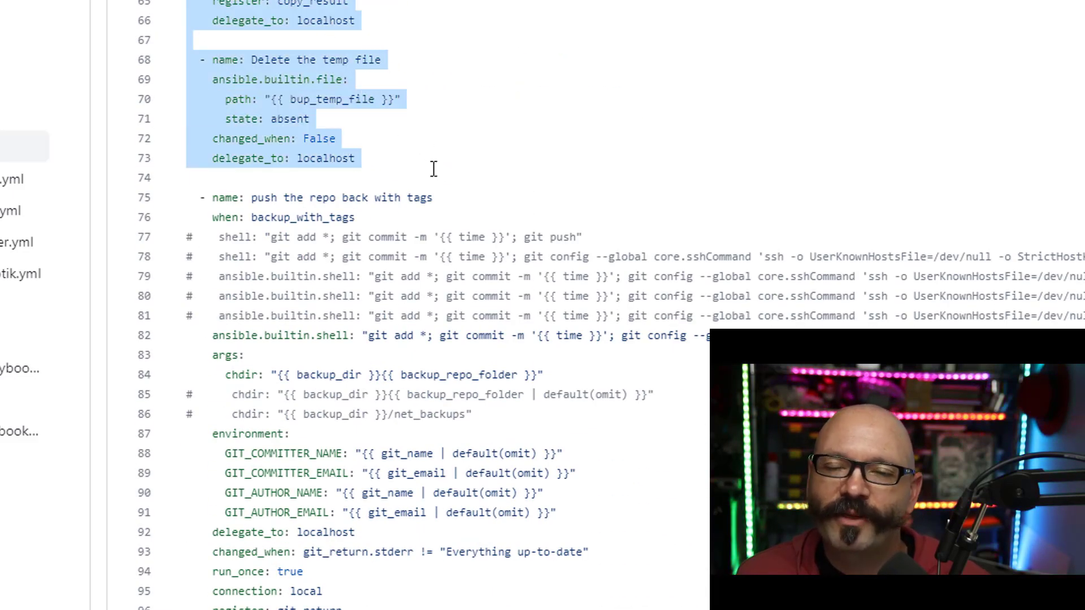
{"action": "scroll", "scroll_direction": "down", "scroll_amount": 3}
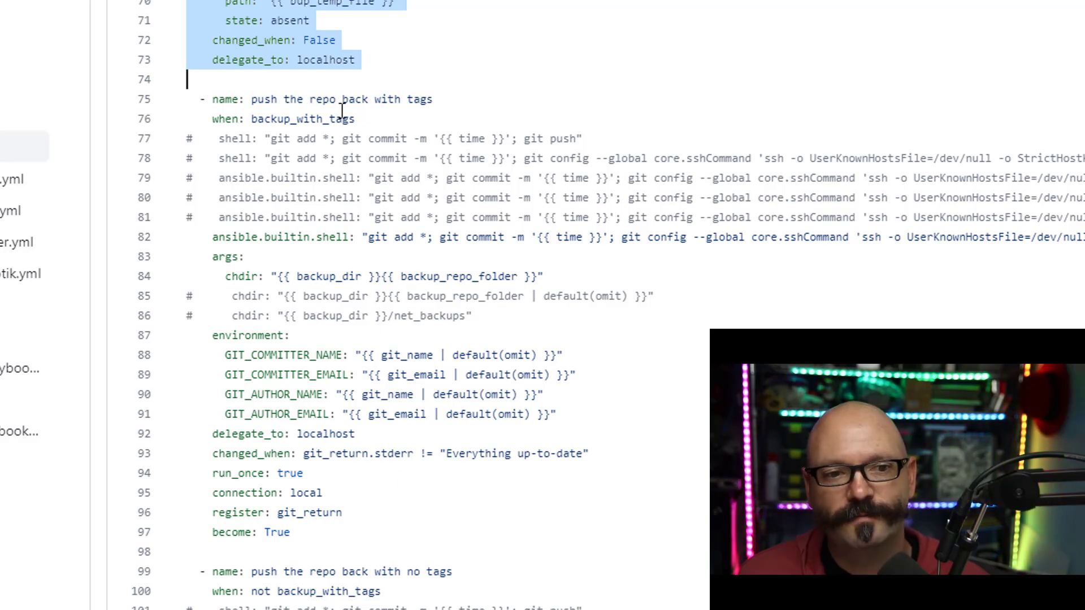
{"action": "left_click", "coordinate": [357, 118]}
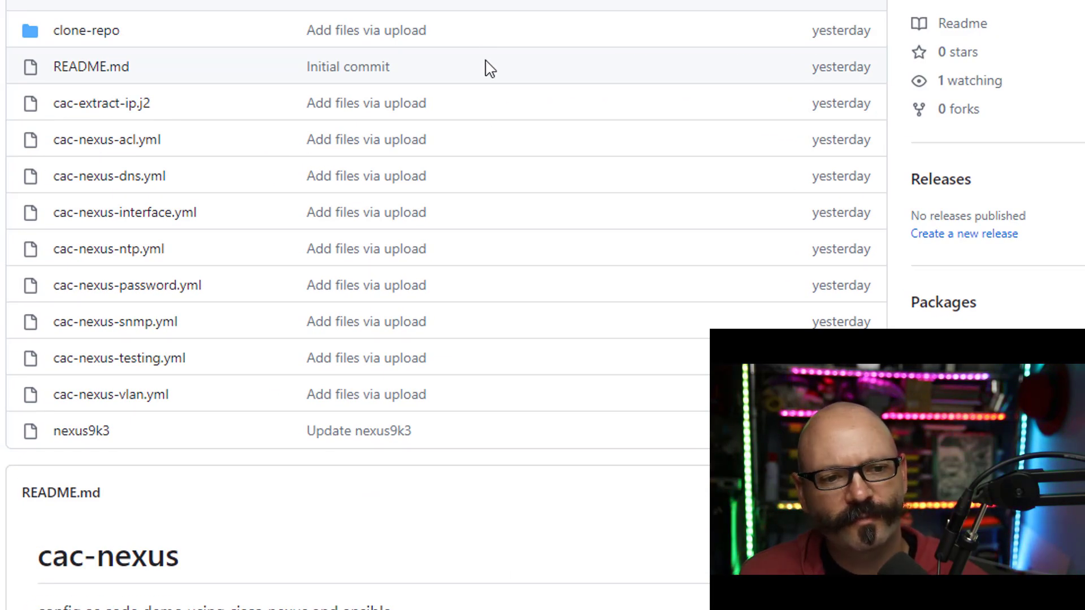
{"action": "mouse_move", "coordinate": [107, 249]}
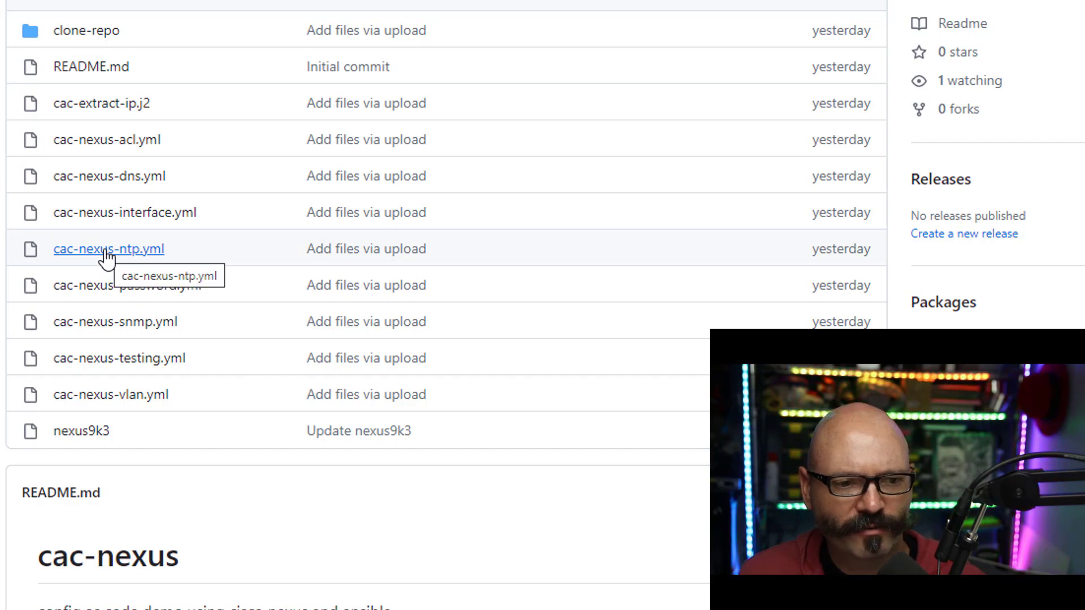
{"action": "left_click", "coordinate": [107, 249]}
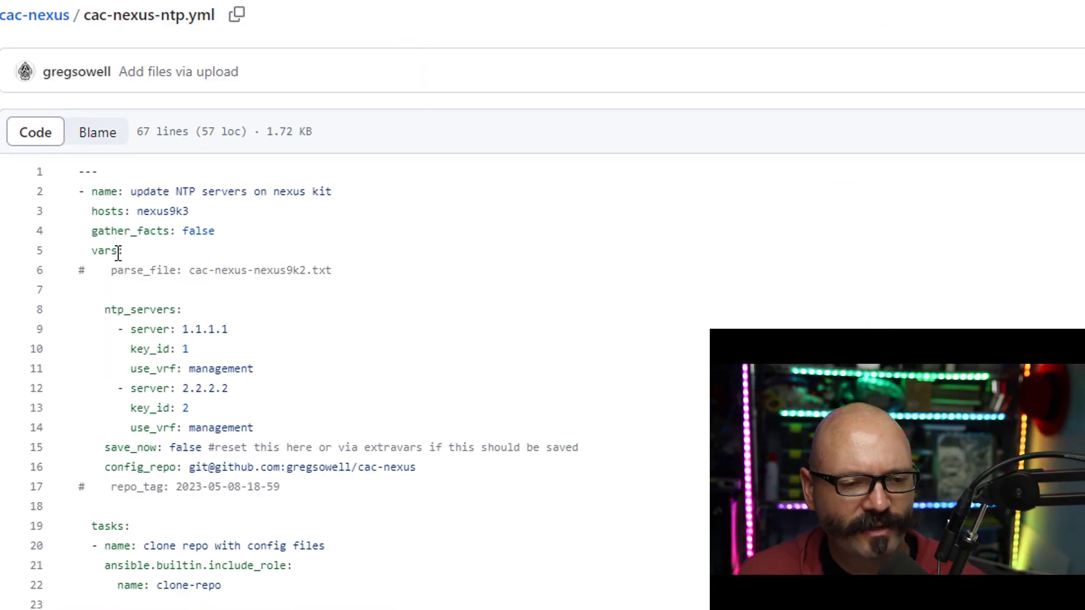
{"action": "mouse_move", "coordinate": [574, 302]}
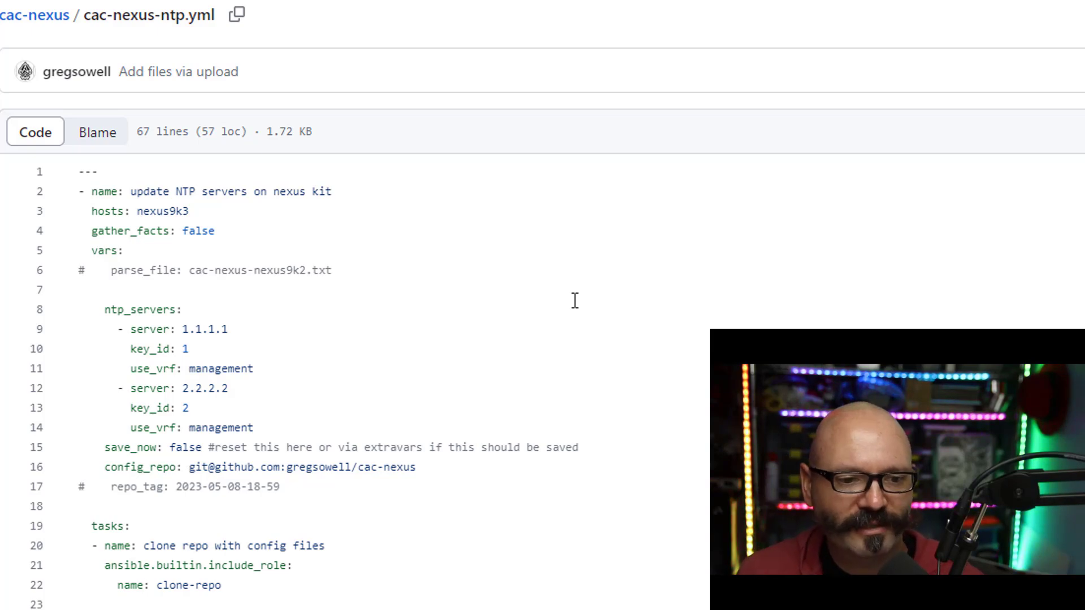
{"action": "scroll", "scroll_direction": "down", "scroll_amount": 3}
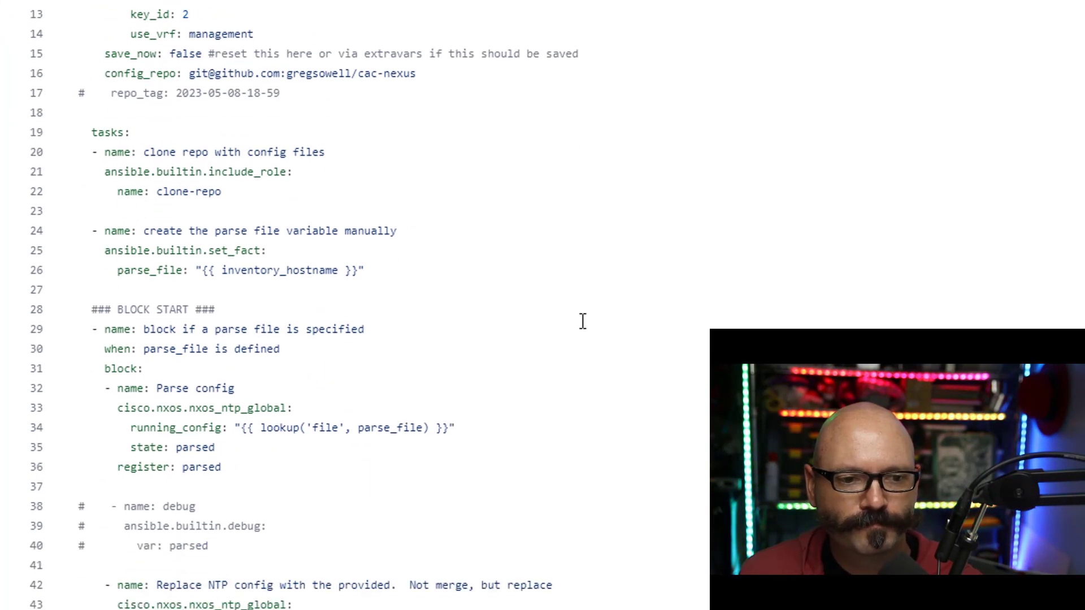
{"action": "scroll", "scroll_direction": "down", "scroll_amount": 3}
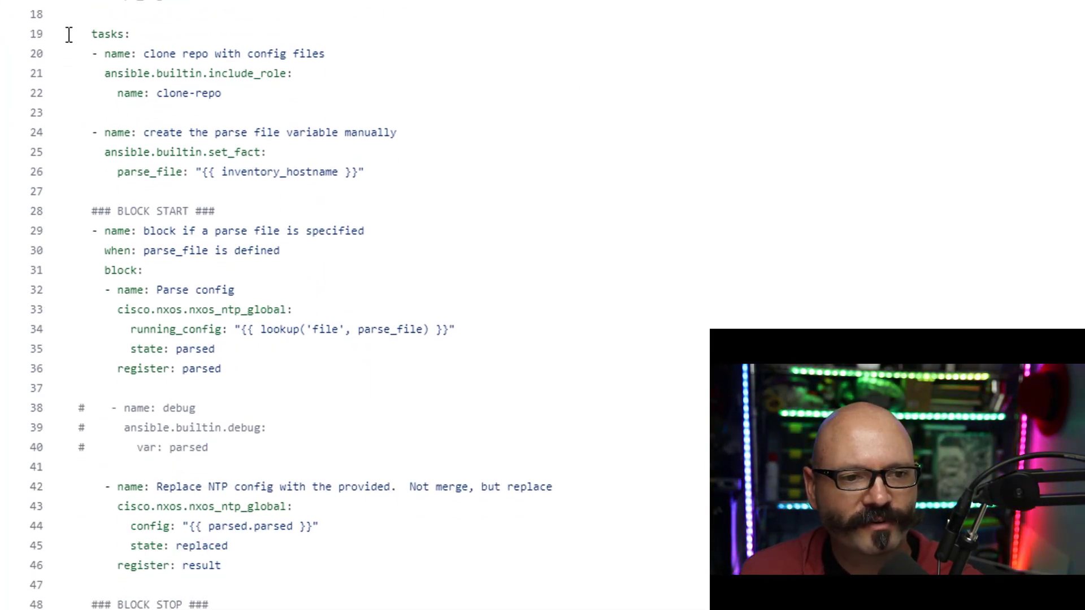
{"action": "left_click_drag", "start_coordinate": [90, 33], "coordinate": [222, 92]}
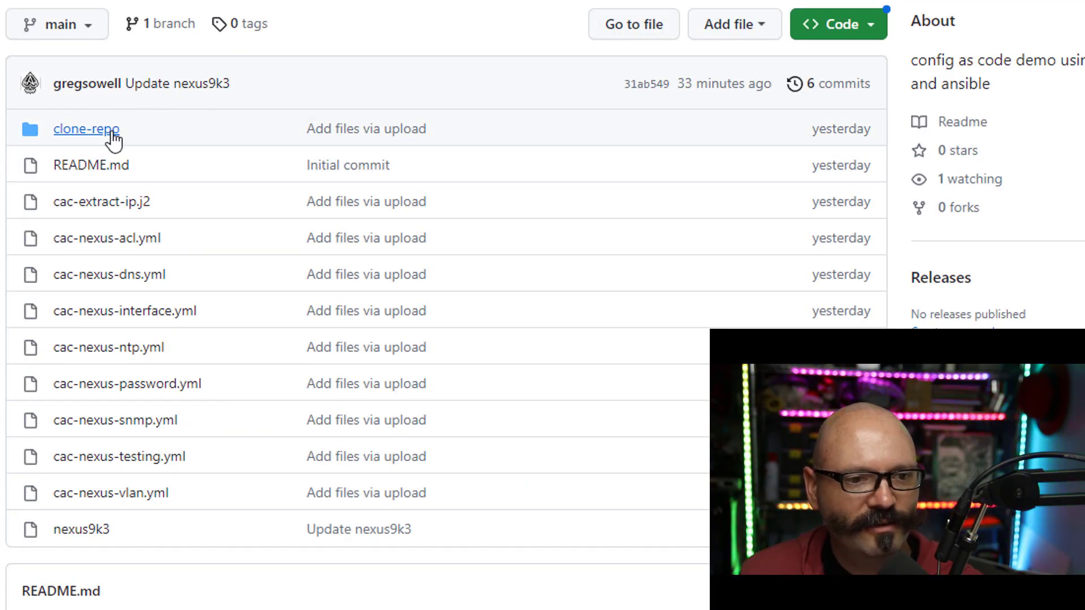
Open clone-repo/tasks/main.yml and highlight the git clone command that uses repo_tag
{"action": "left_click", "coordinate": [86, 129]}
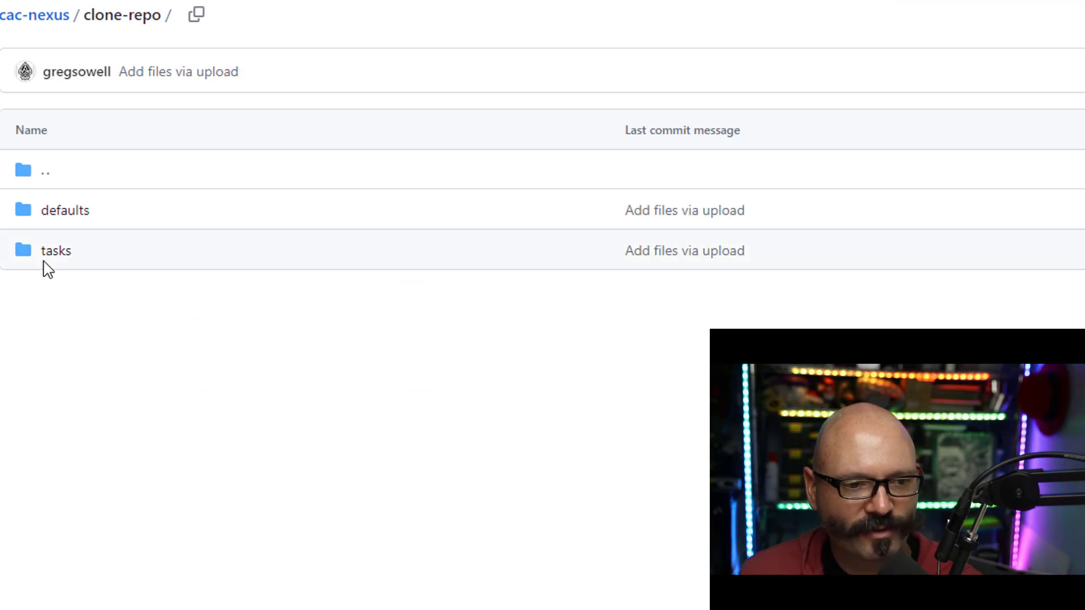
{"action": "left_click", "coordinate": [55, 250]}
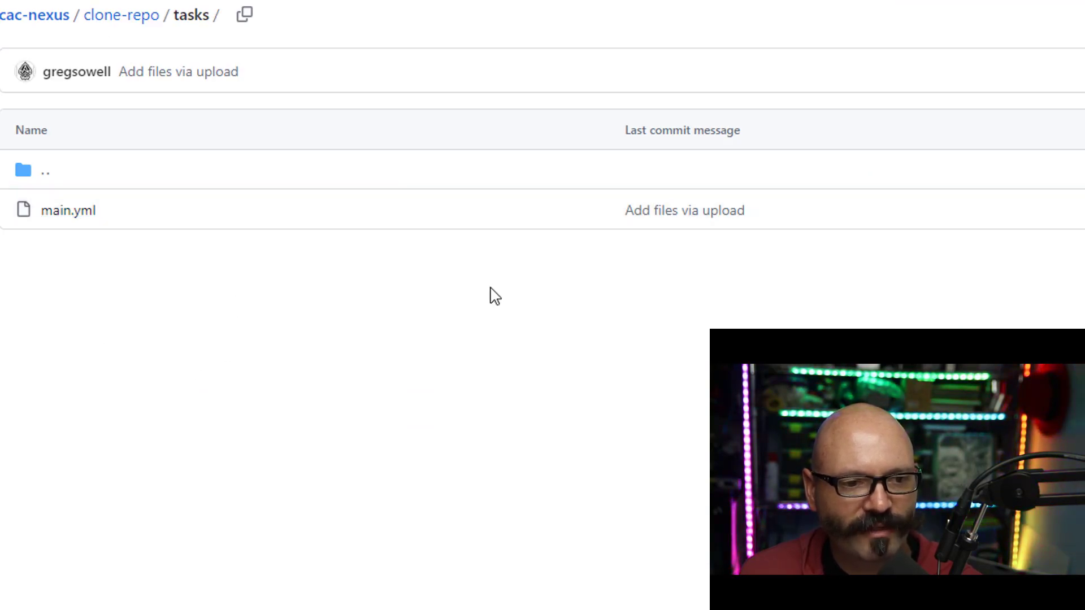
{"action": "left_click", "coordinate": [68, 210]}
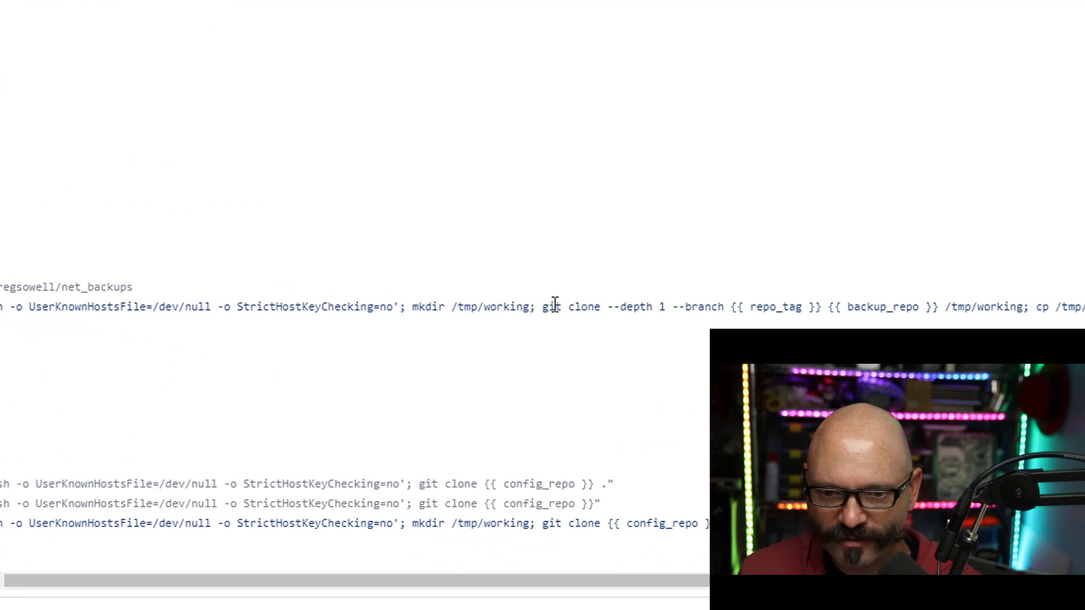
{"action": "left_click_drag", "start_coordinate": [542, 307], "coordinate": [1024, 306]}
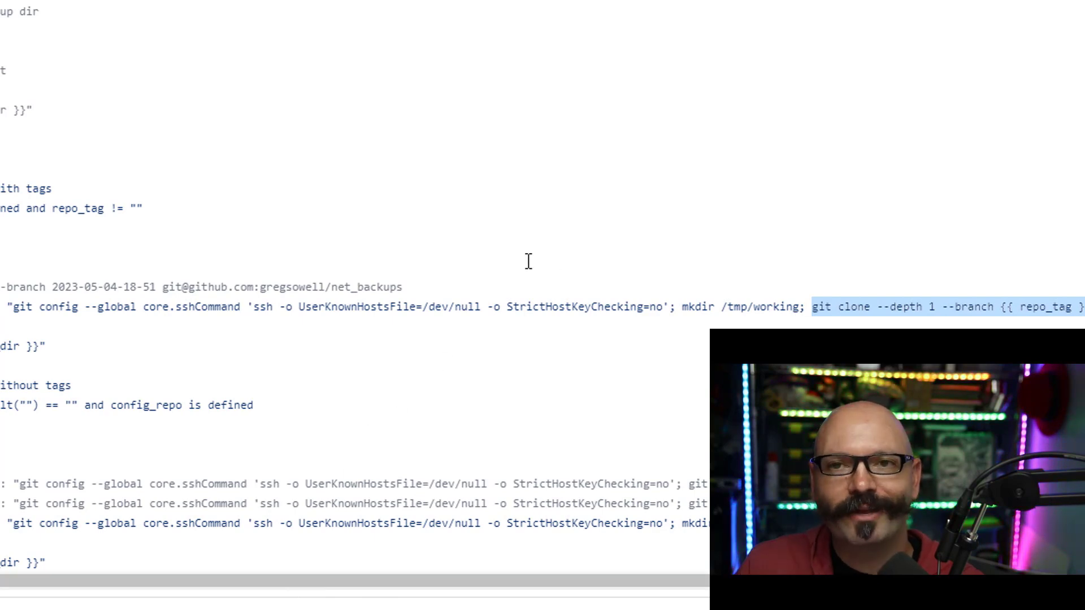
{"action": "mouse_move", "coordinate": [528, 249]}
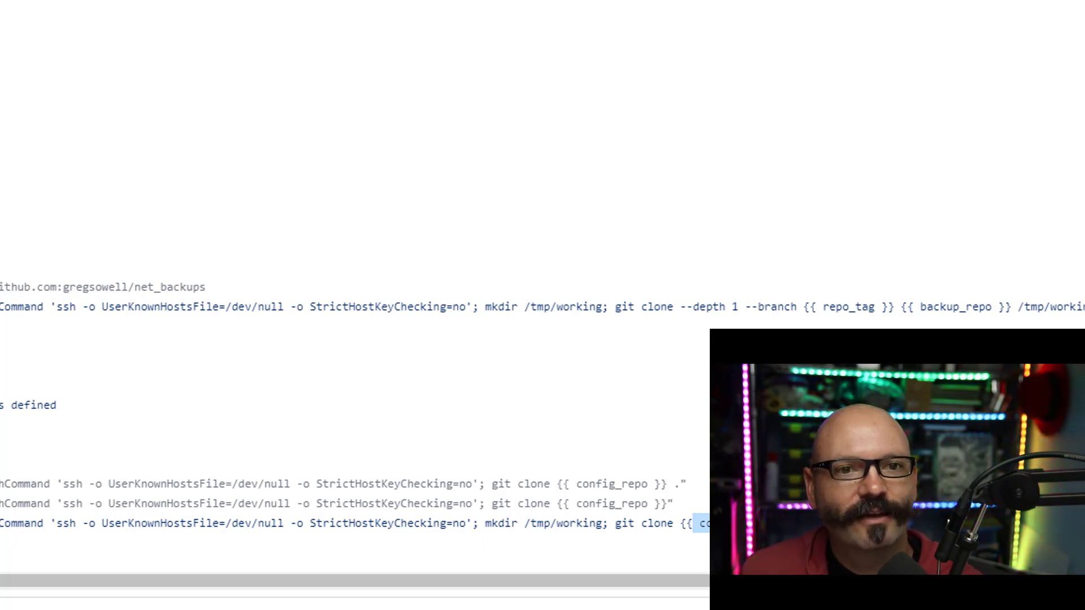
{"action": "scroll", "scroll_direction": "down", "scroll_amount": 3}
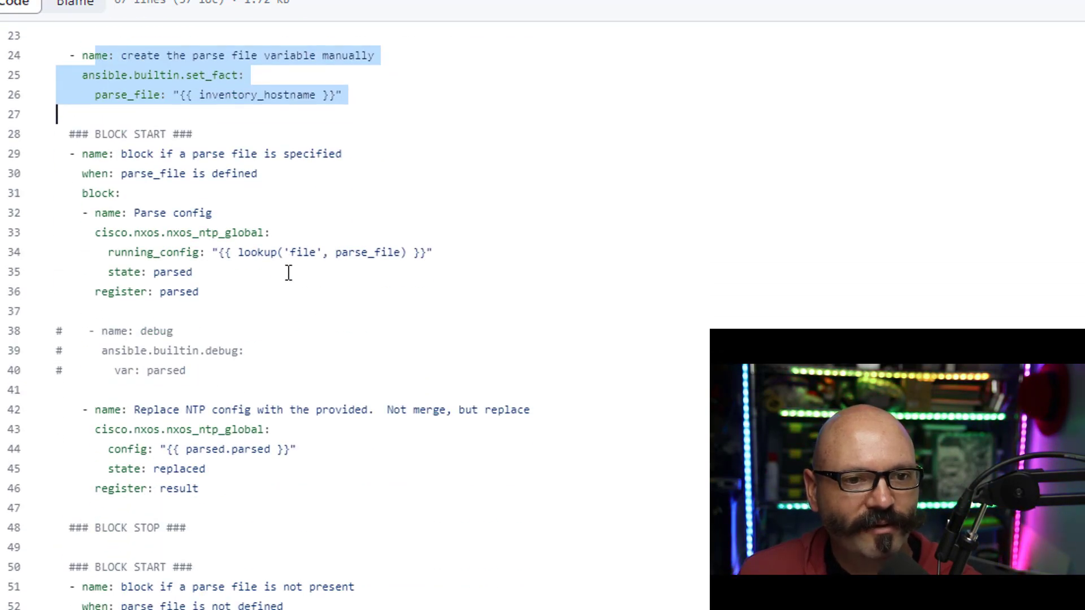
{"action": "scroll", "scroll_direction": "down", "scroll_amount": 3}
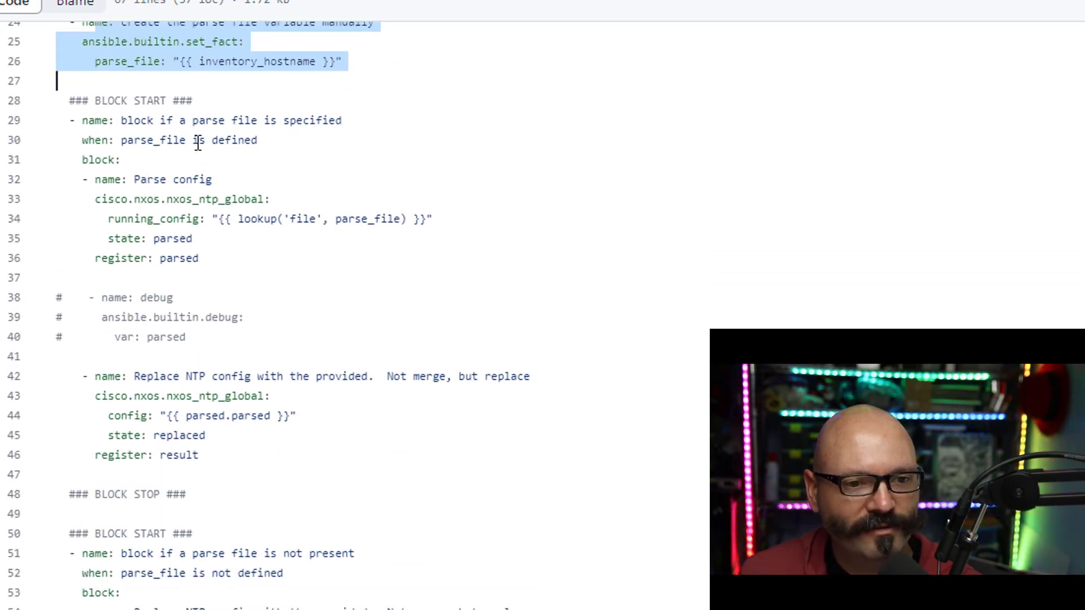
{"action": "scroll", "scroll_direction": "down", "scroll_amount": 3}
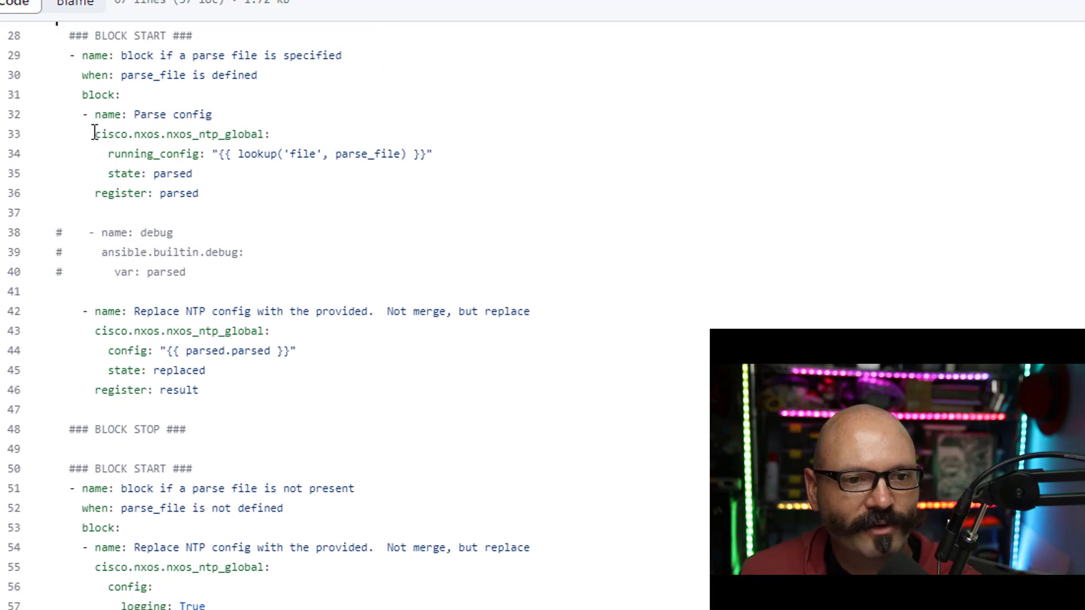
{"action": "double_click", "coordinate": [181, 134]}
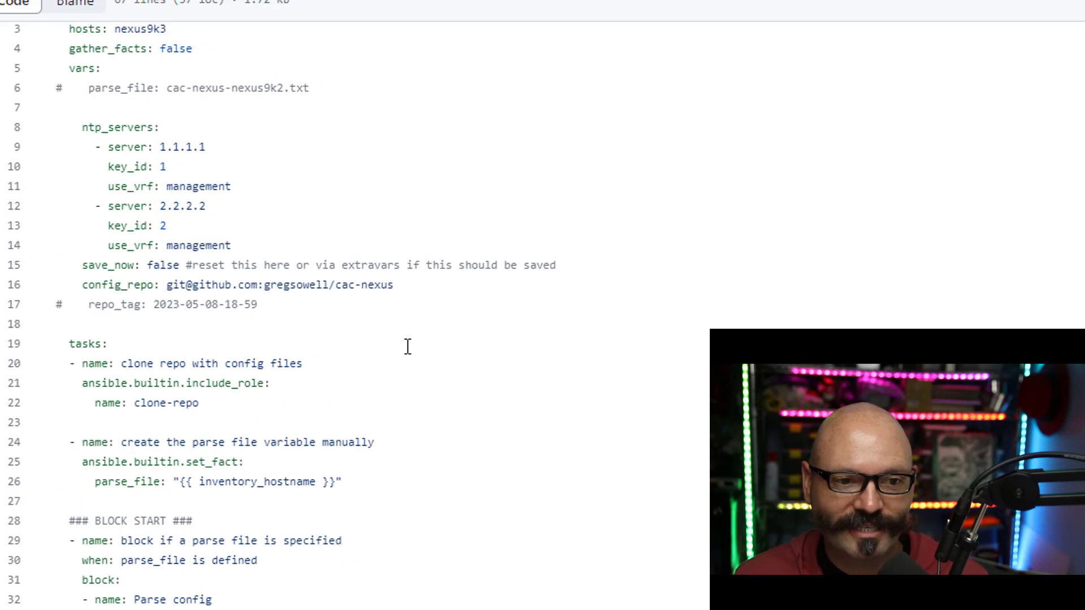
{"action": "scroll", "scroll_direction": "down", "scroll_amount": 3}
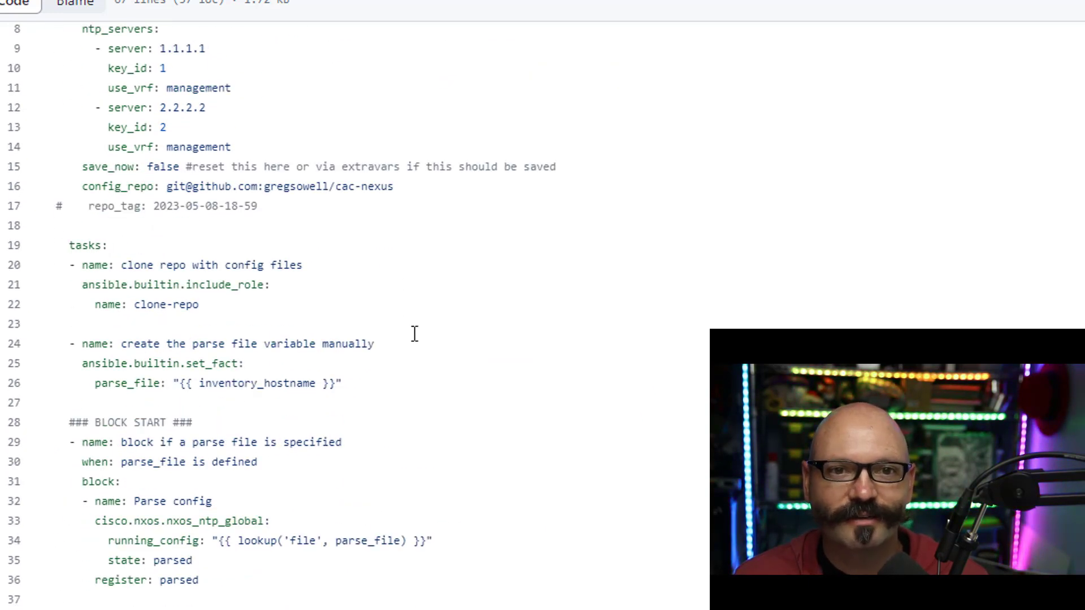